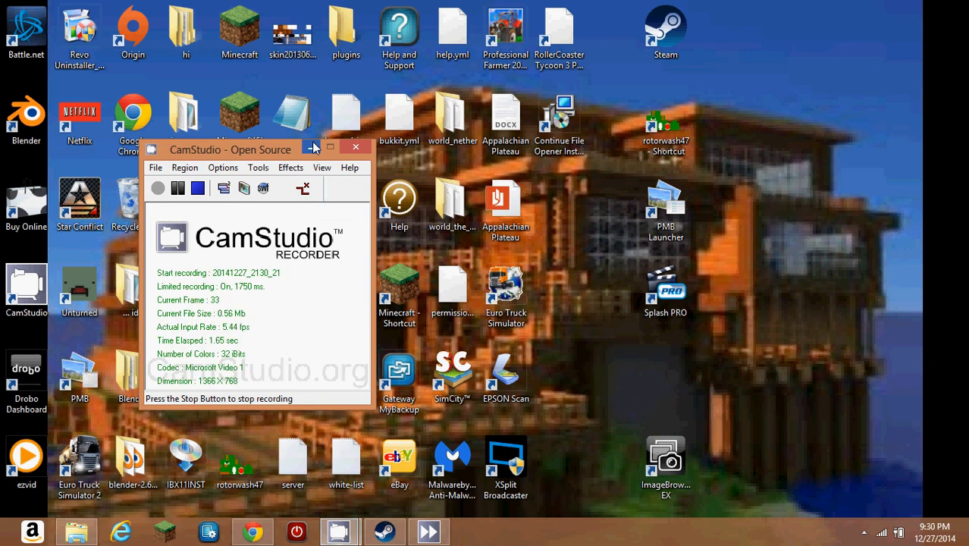
mouse_move(314, 147)
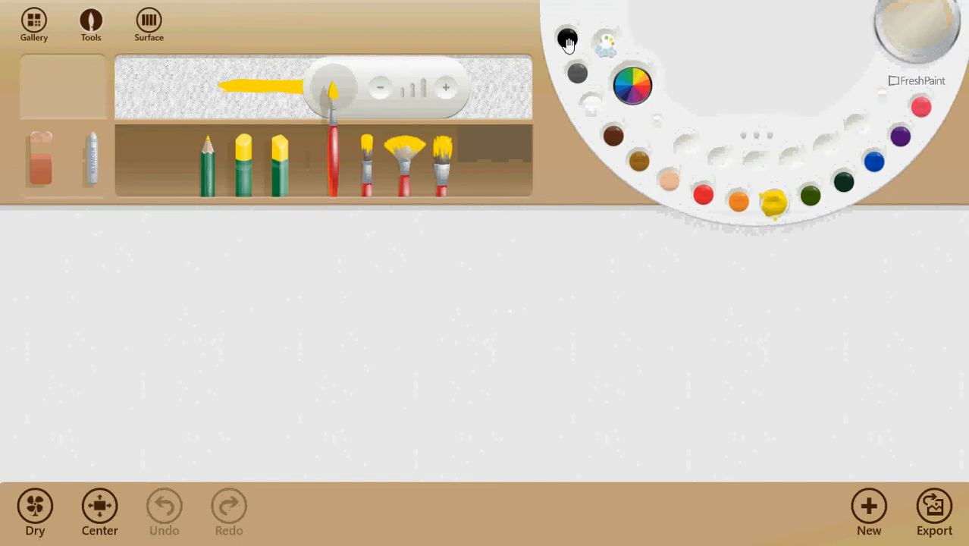
- Switch the brush to black paint for the outlines
click(568, 37)
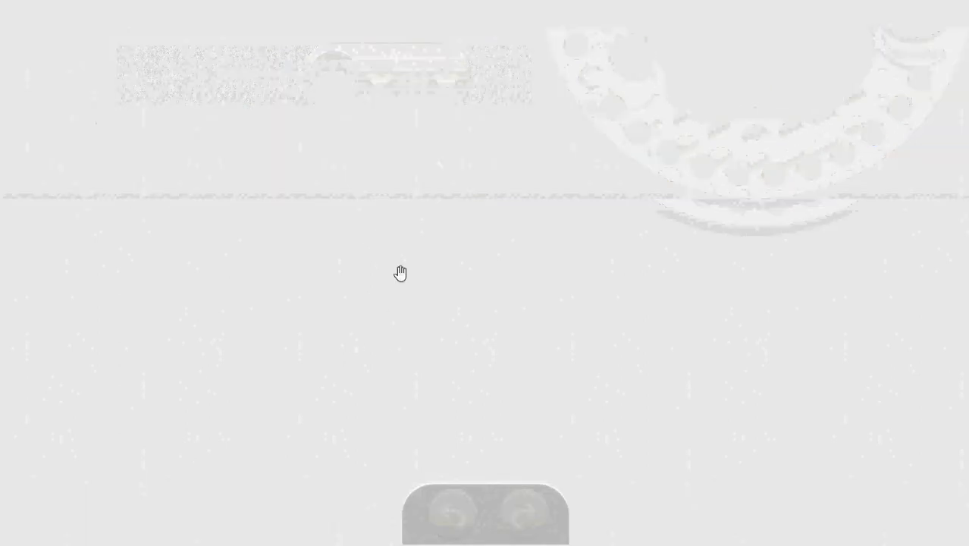
mouse_move(371, 214)
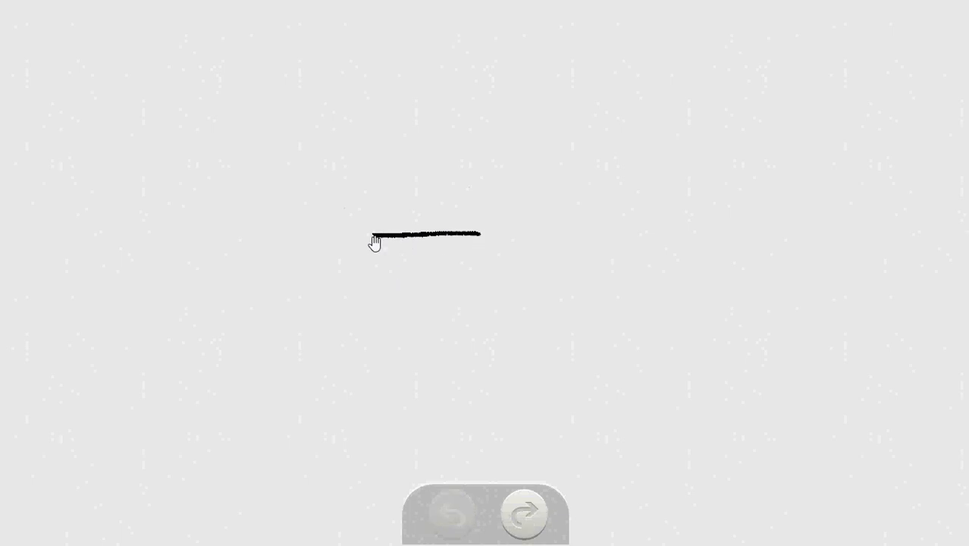
- Sketch trial box and corner strokes, then undo them back to a blank canvas
drag(364, 235, 364, 182)
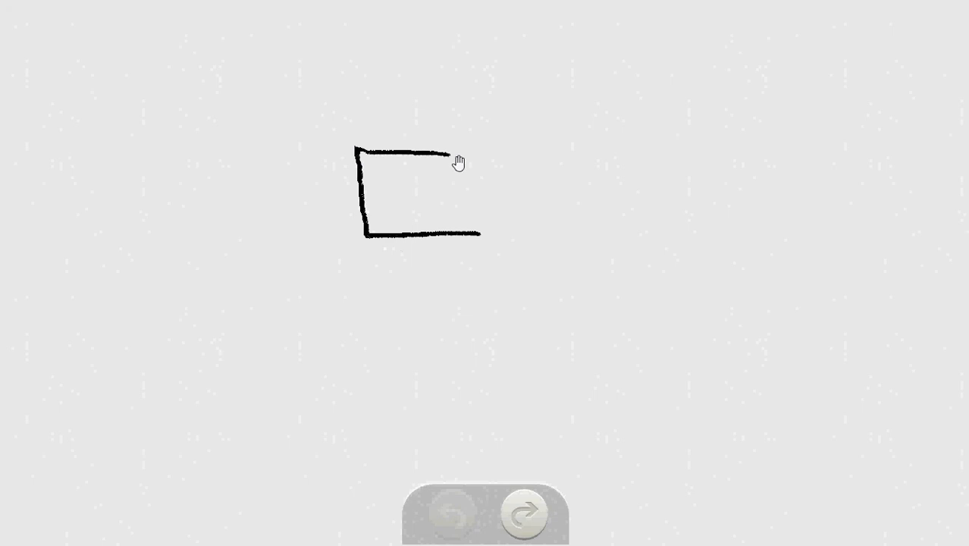
click(451, 514)
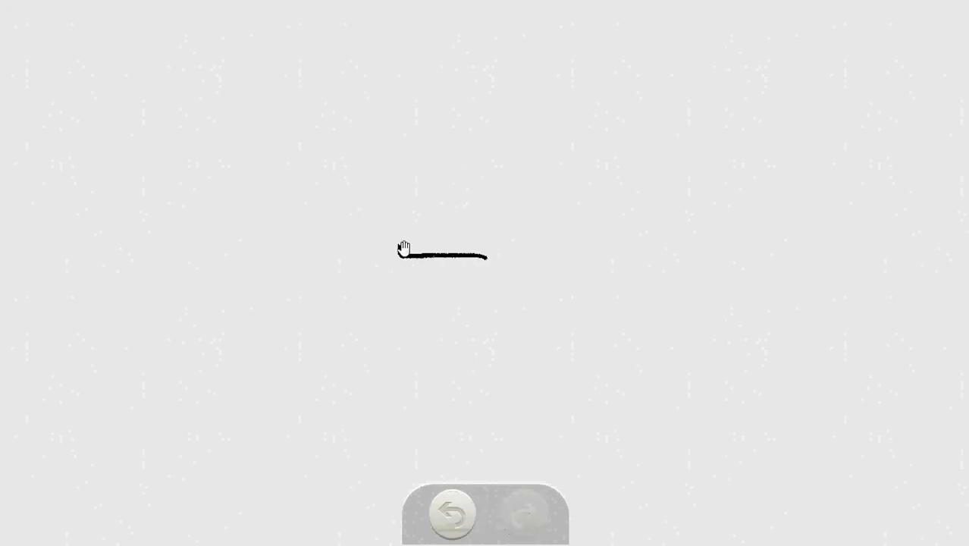
drag(400, 254, 403, 186)
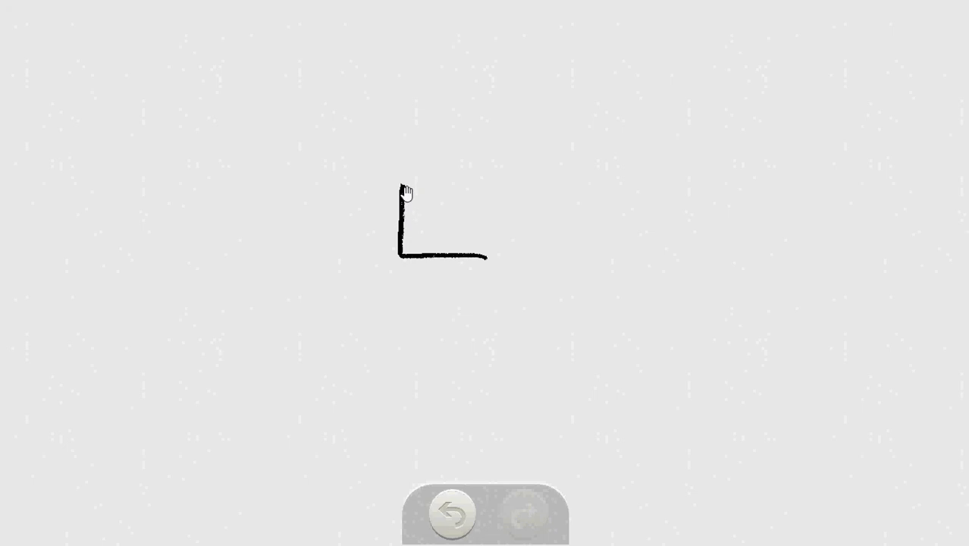
click(450, 513)
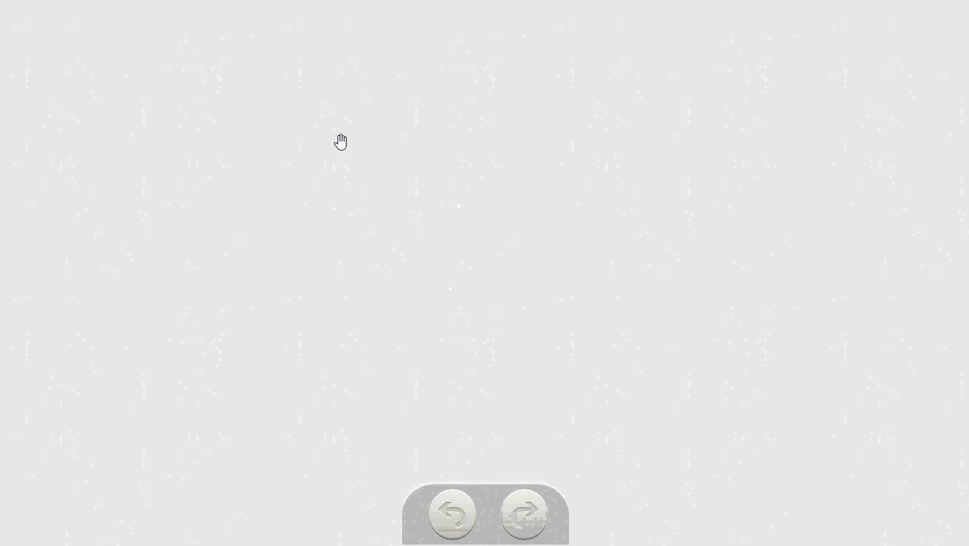
- Outline the cube head with its front, slanted side and top faces
drag(331, 136, 421, 231)
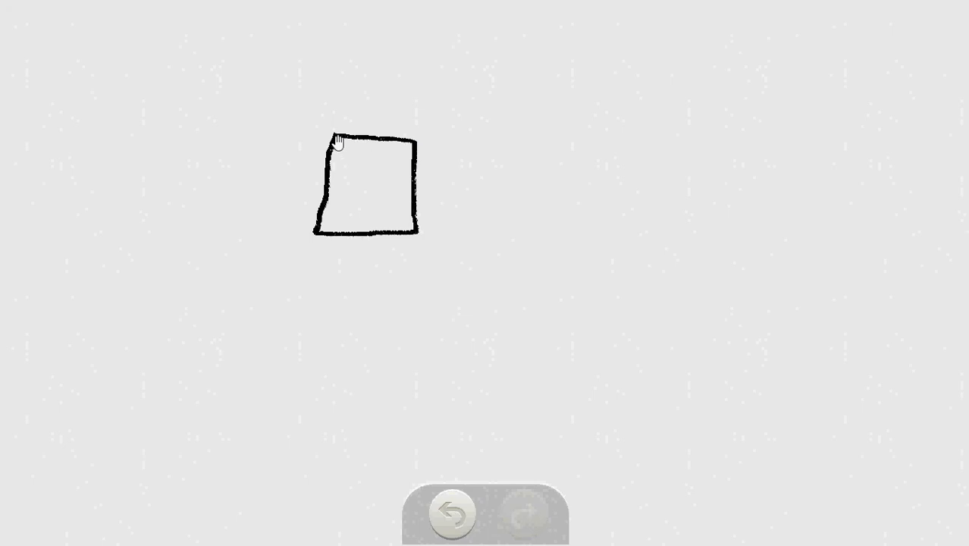
drag(341, 141, 286, 199)
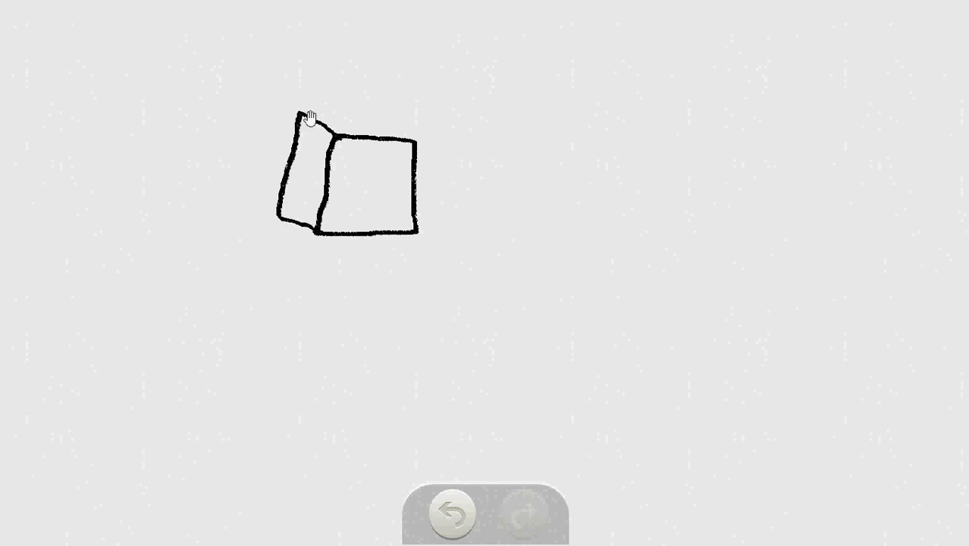
drag(310, 117, 413, 140)
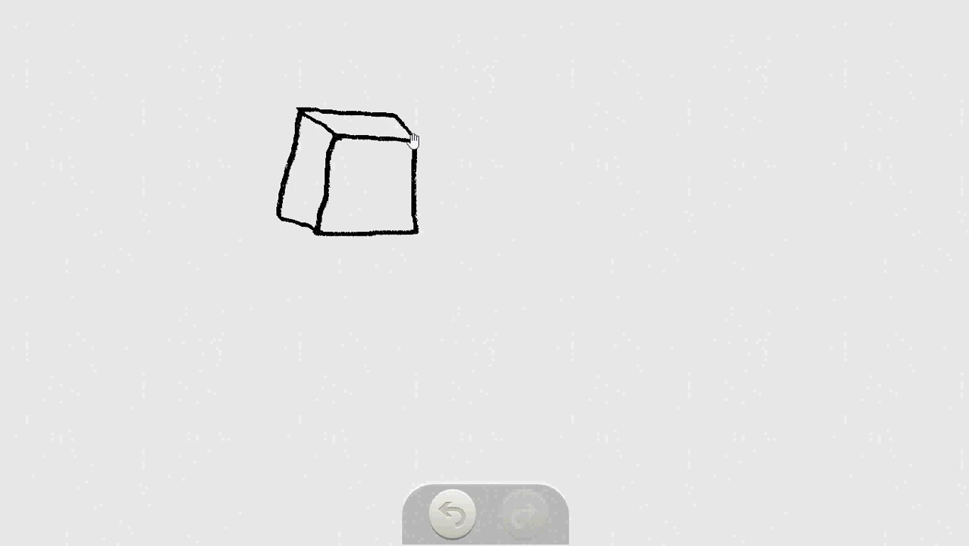
mouse_move(318, 237)
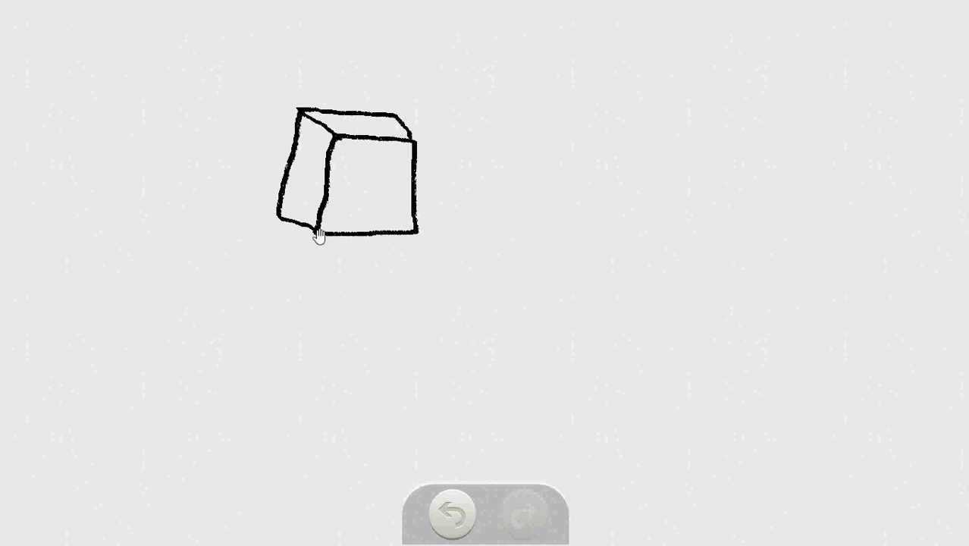
- Undo a stray curve and draw the tall rectangular body below the head
drag(313, 236, 275, 307)
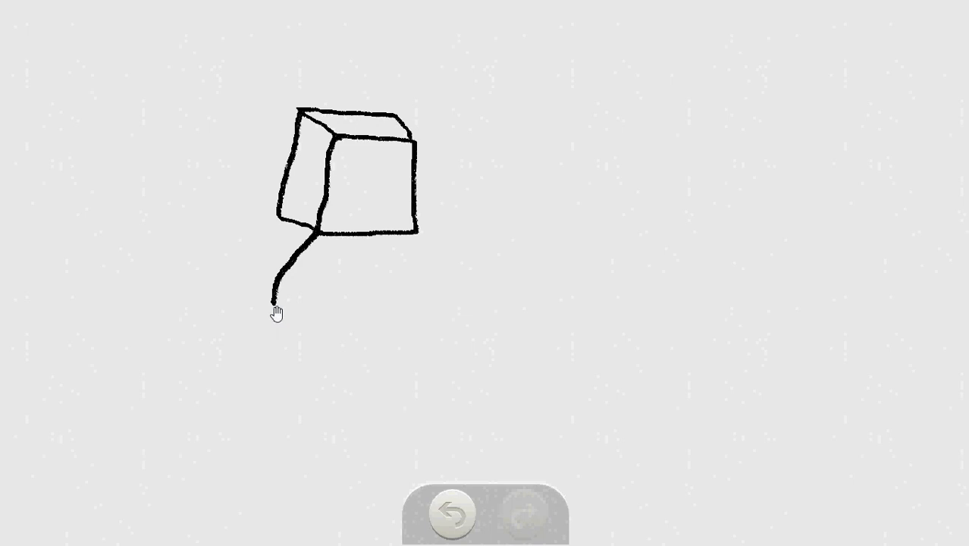
click(452, 514)
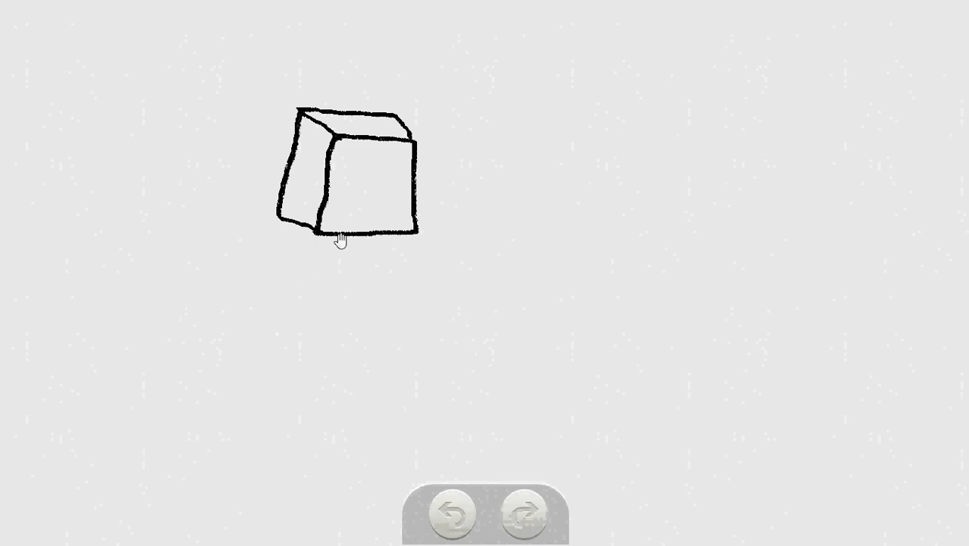
drag(311, 231, 302, 364)
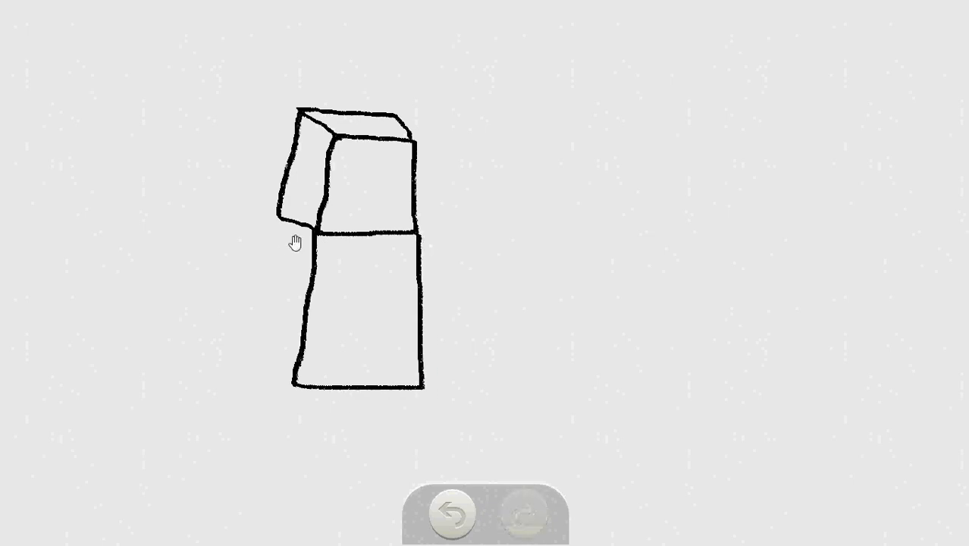
- Add a narrow side face to the body and sketch a bent arm across its right side
drag(296, 228, 286, 372)
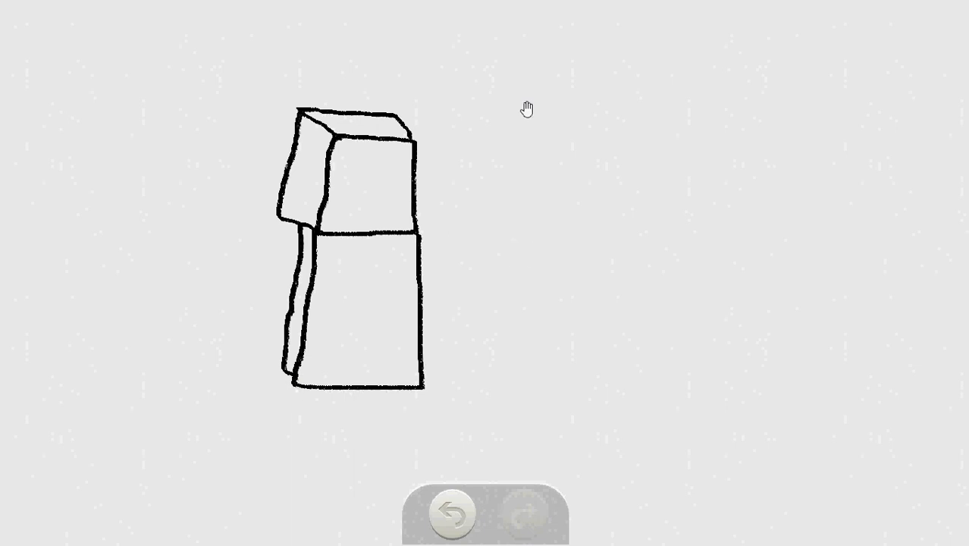
mouse_move(417, 301)
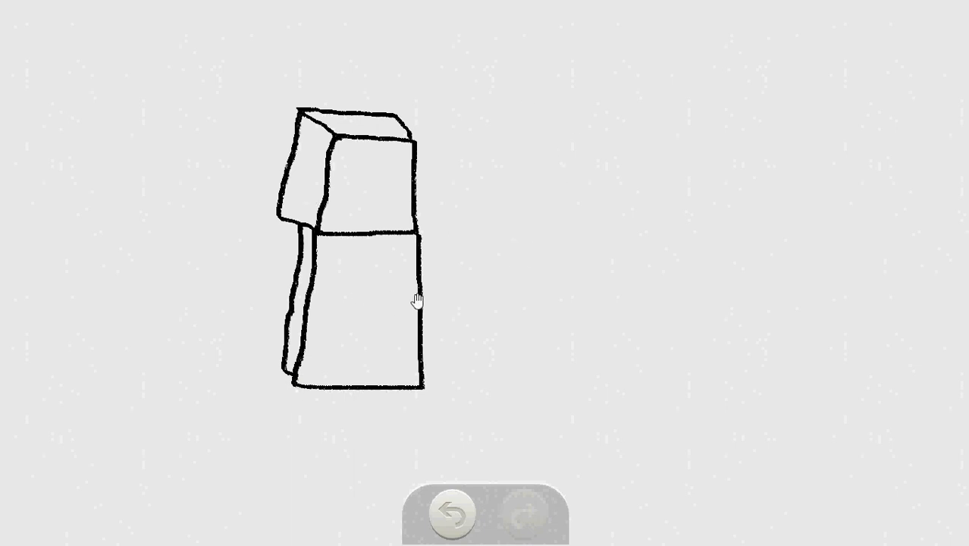
mouse_move(429, 245)
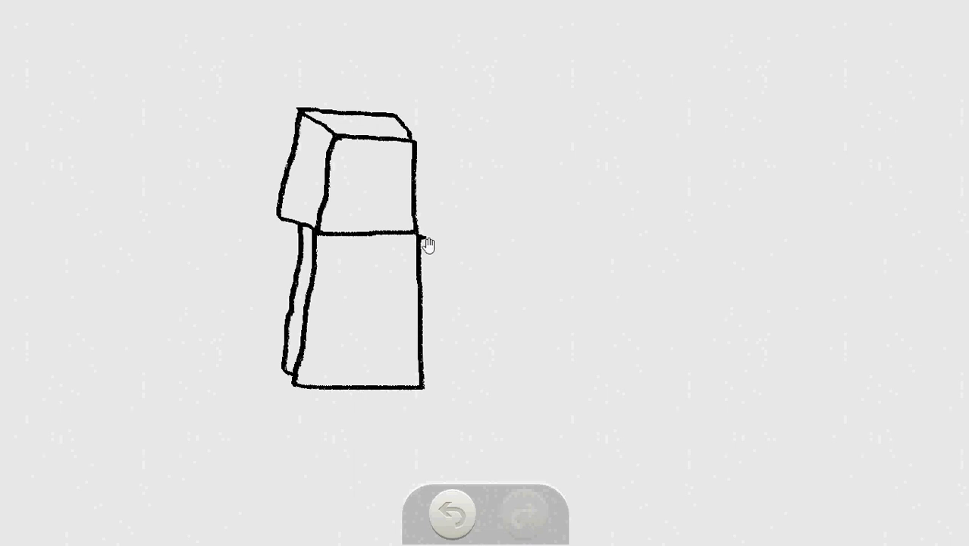
drag(426, 235, 376, 317)
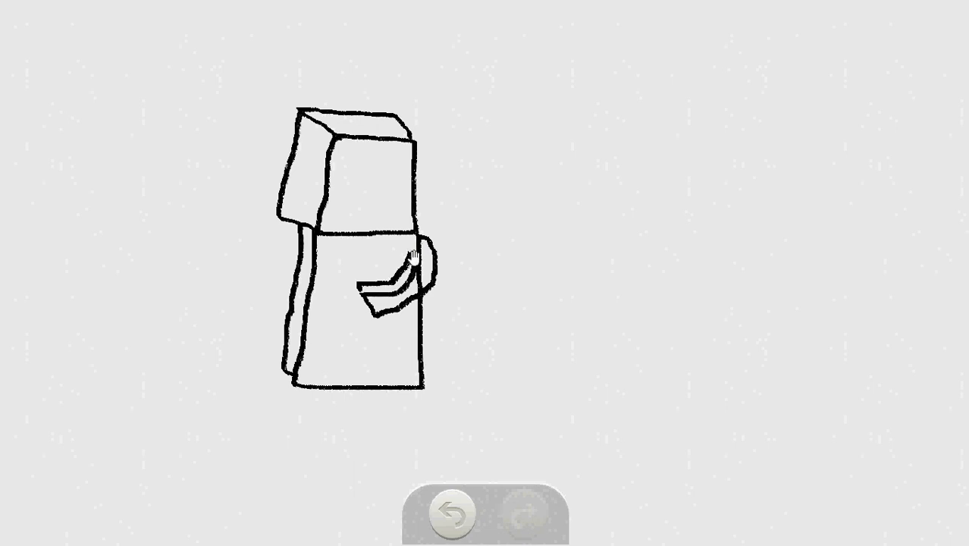
mouse_move(411, 242)
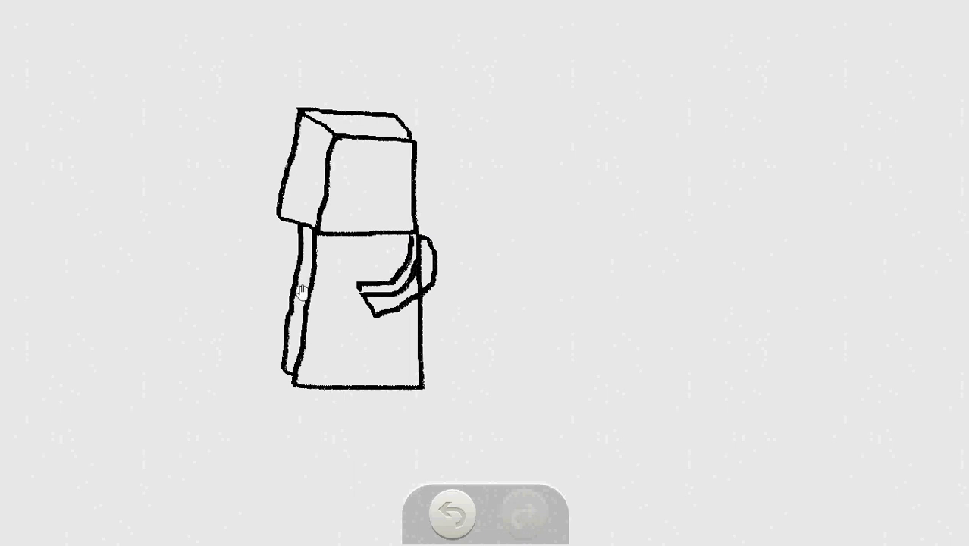
mouse_move(295, 270)
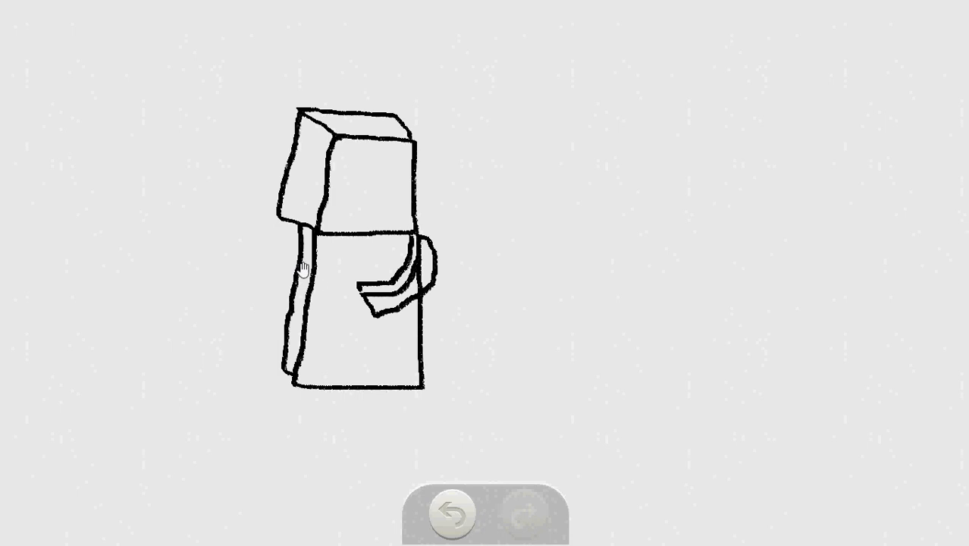
mouse_move(205, 147)
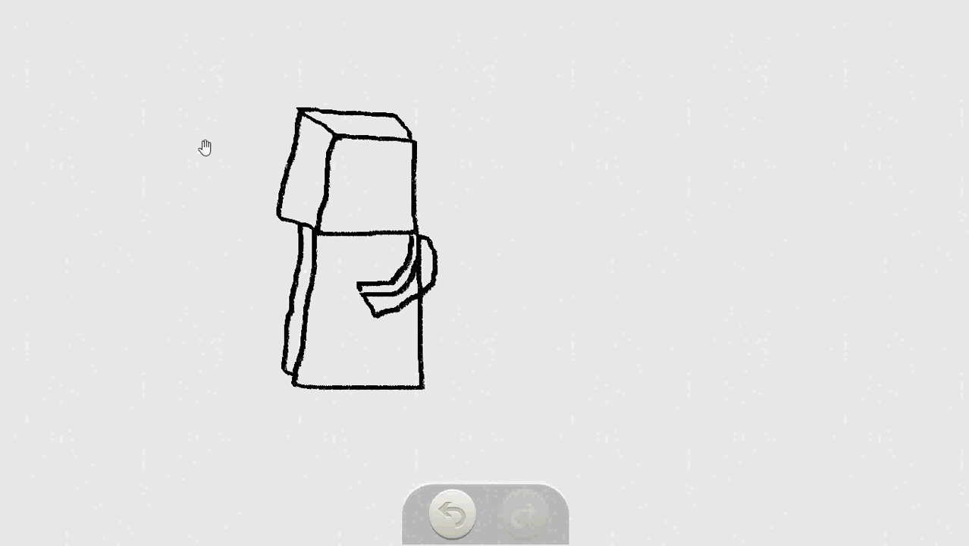
mouse_move(269, 275)
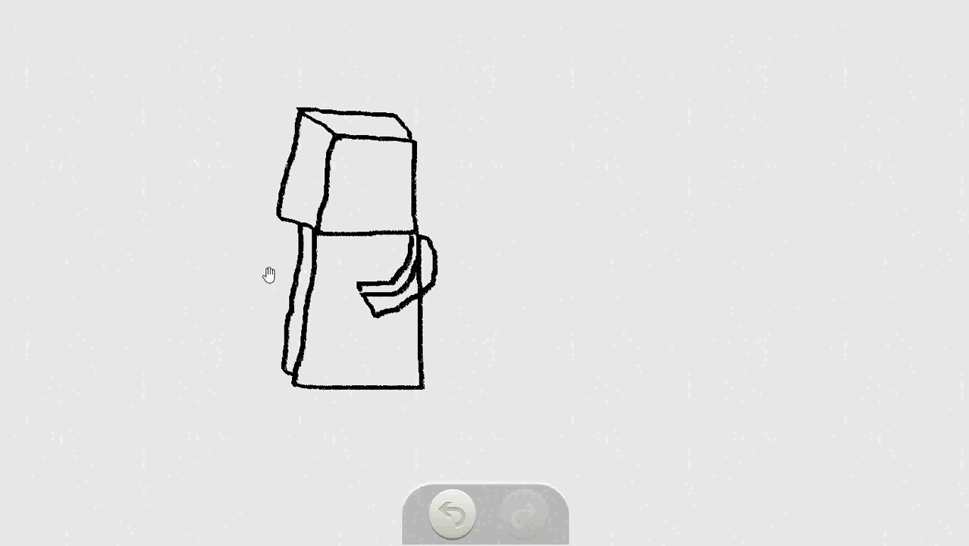
mouse_move(205, 291)
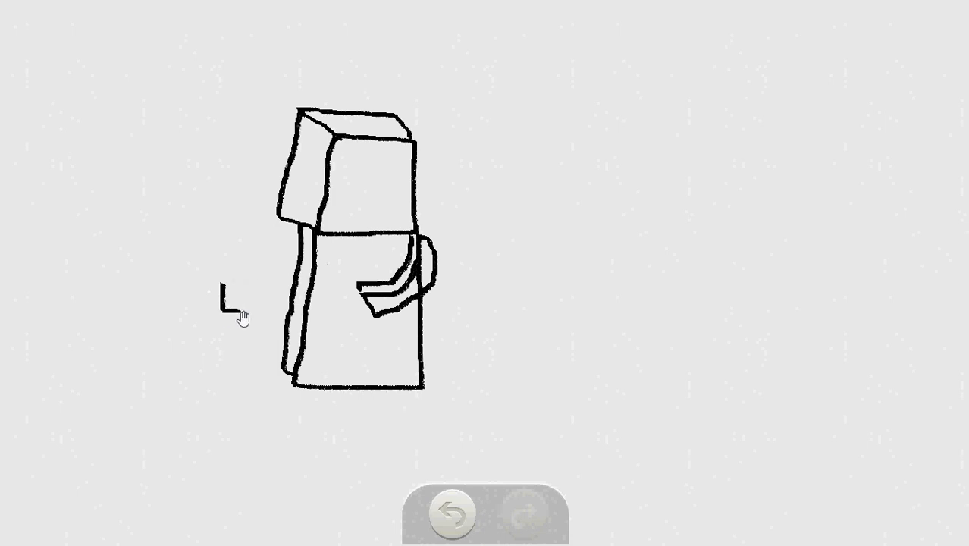
- Draw the far arm reaching left from the body with a small blocky hand
drag(231, 307, 258, 273)
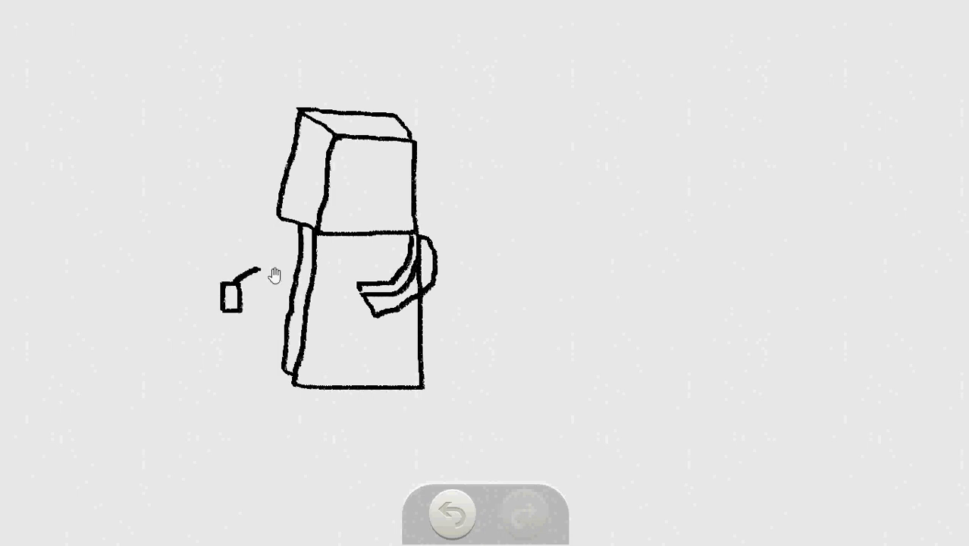
drag(296, 258, 228, 296)
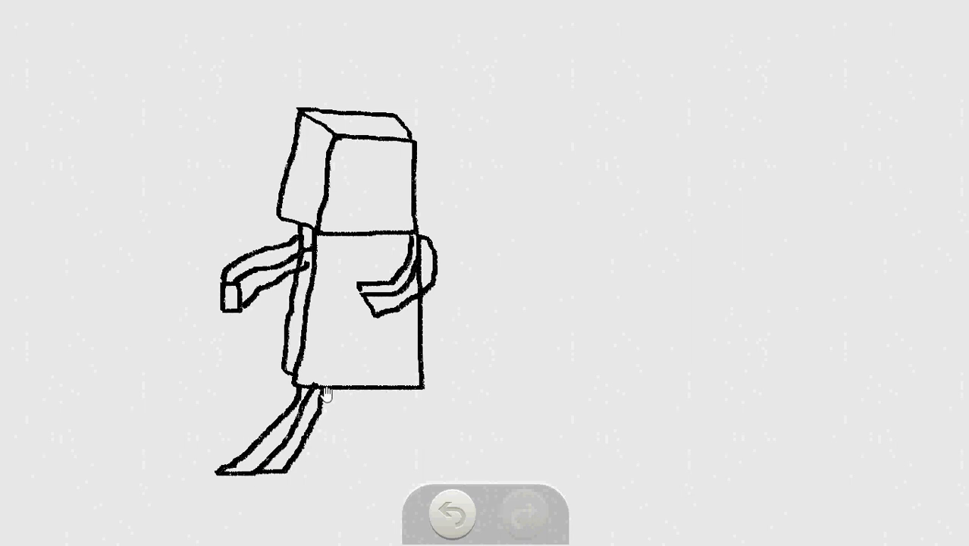
mouse_move(416, 393)
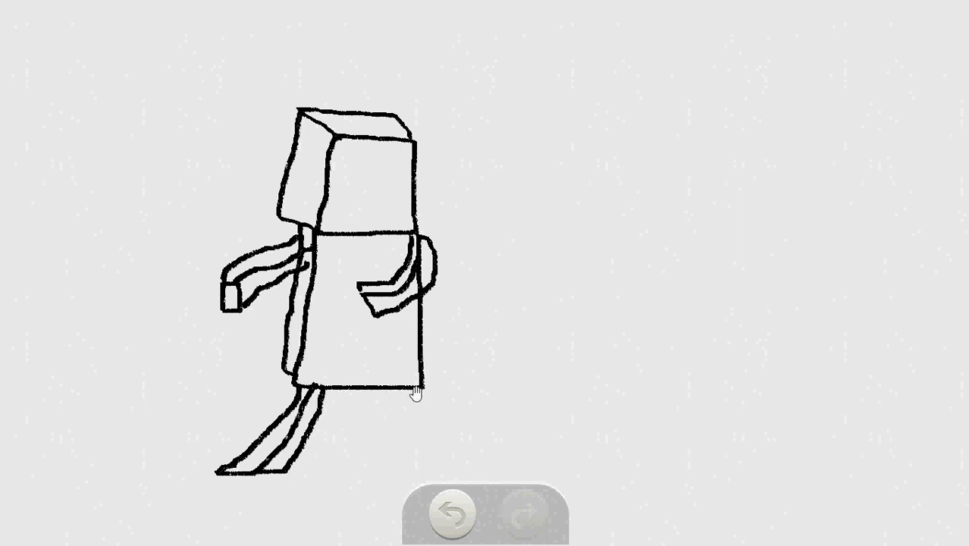
- Outline a long horizontal limb stretching right from the body's base
drag(405, 383, 440, 415)
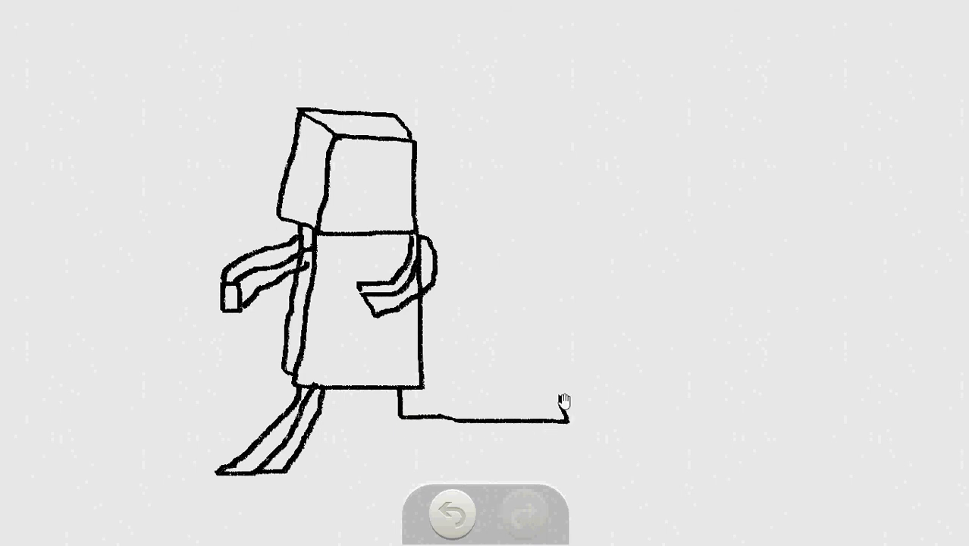
drag(565, 402, 400, 413)
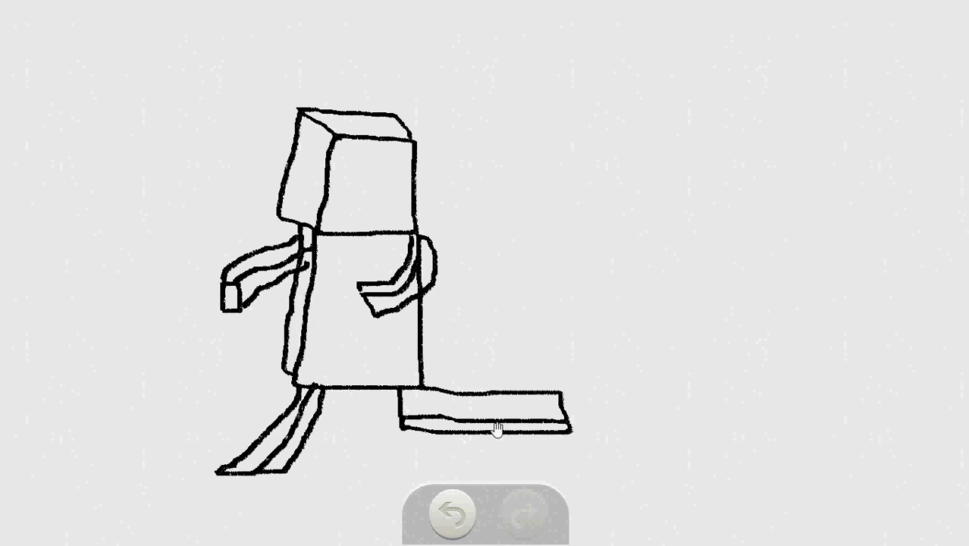
mouse_move(692, 378)
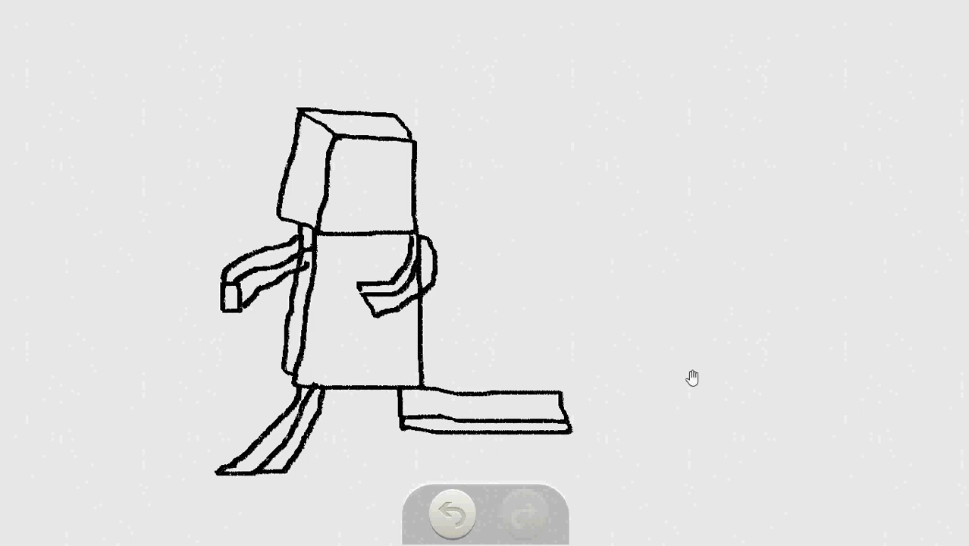
mouse_move(560, 395)
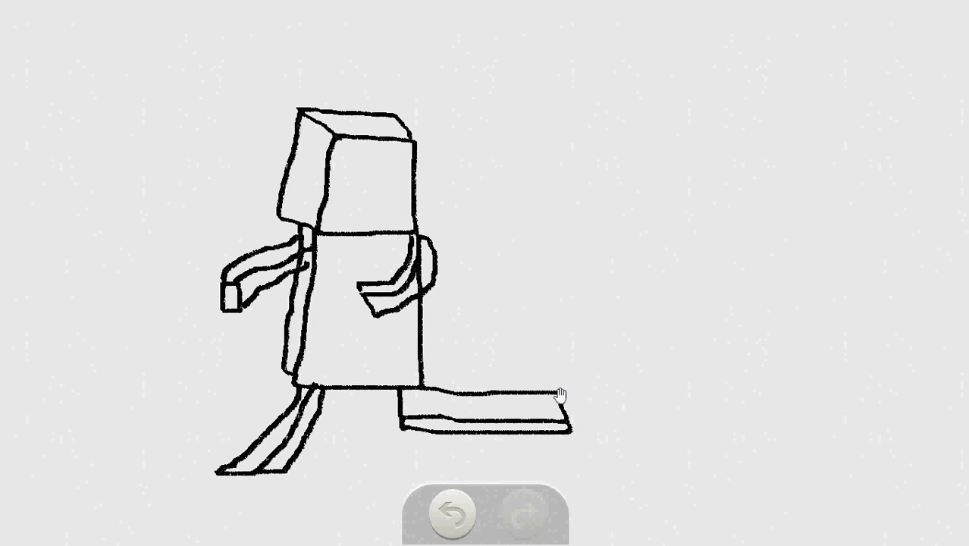
- Draw the crouching figure's bent block body with its inner fold
drag(554, 380, 614, 447)
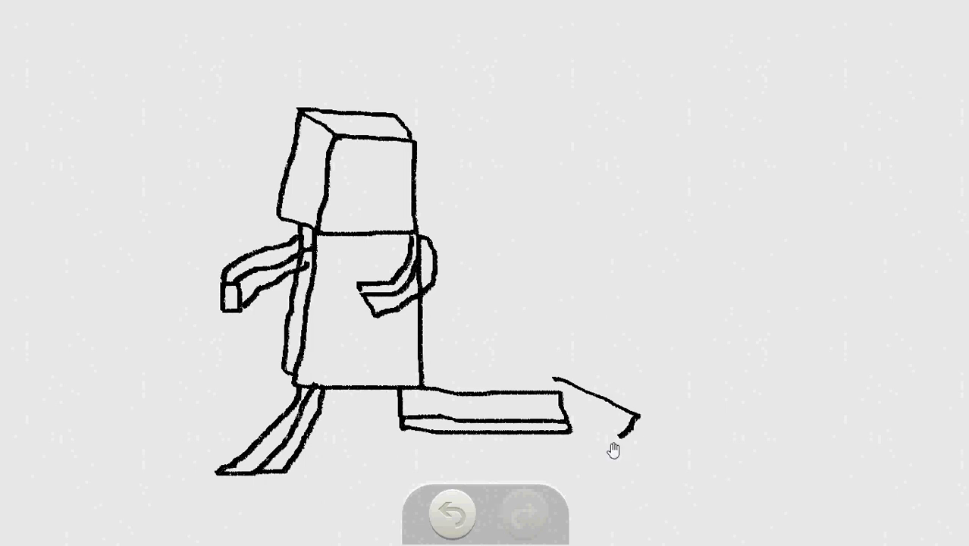
drag(618, 436, 631, 474)
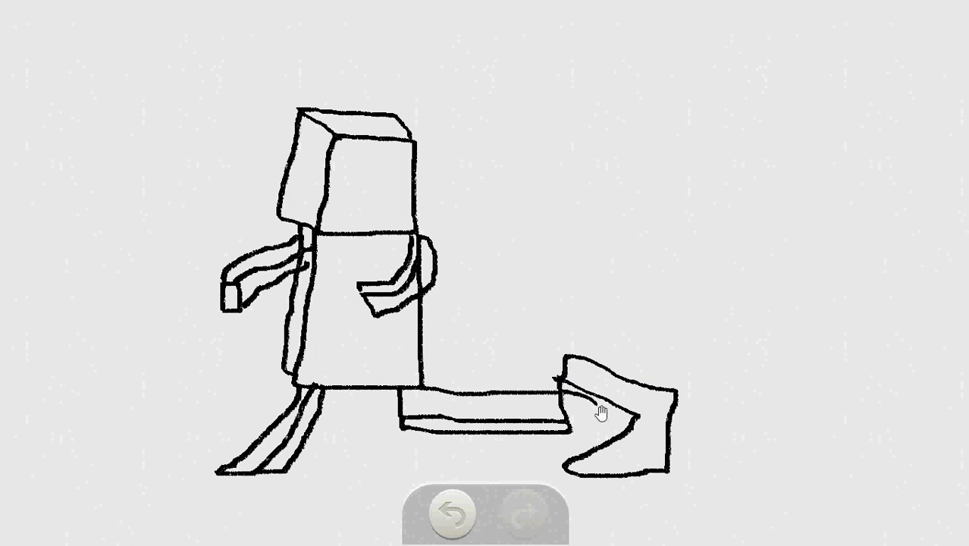
drag(599, 409, 577, 466)
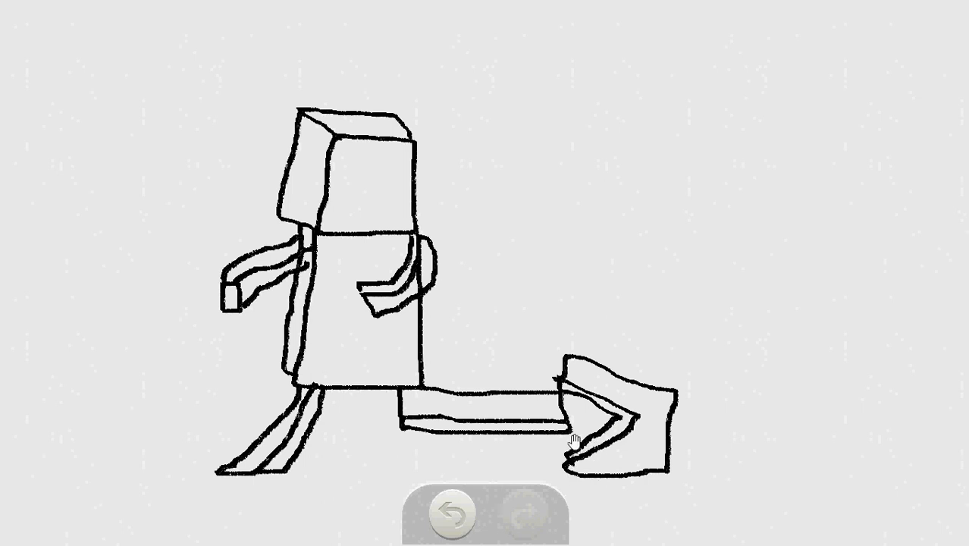
mouse_move(590, 485)
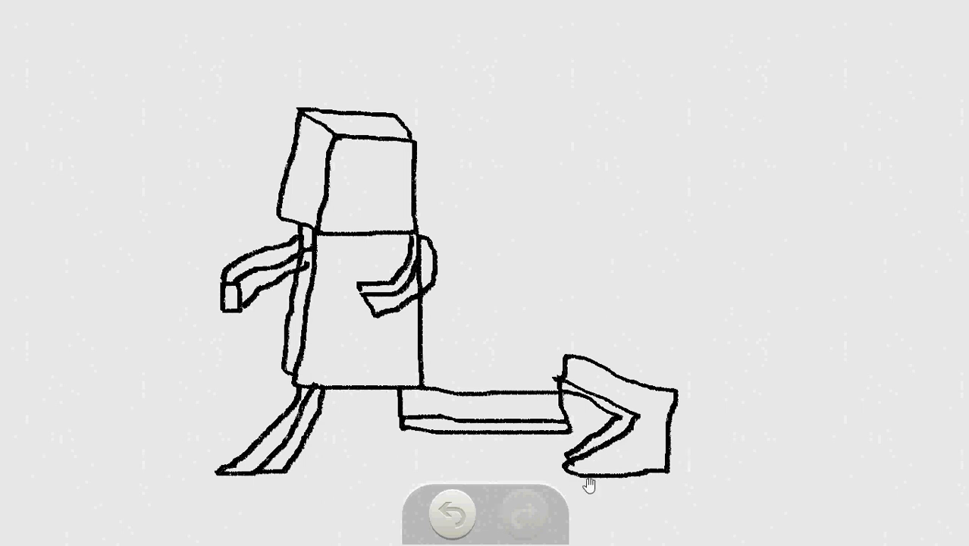
mouse_move(670, 465)
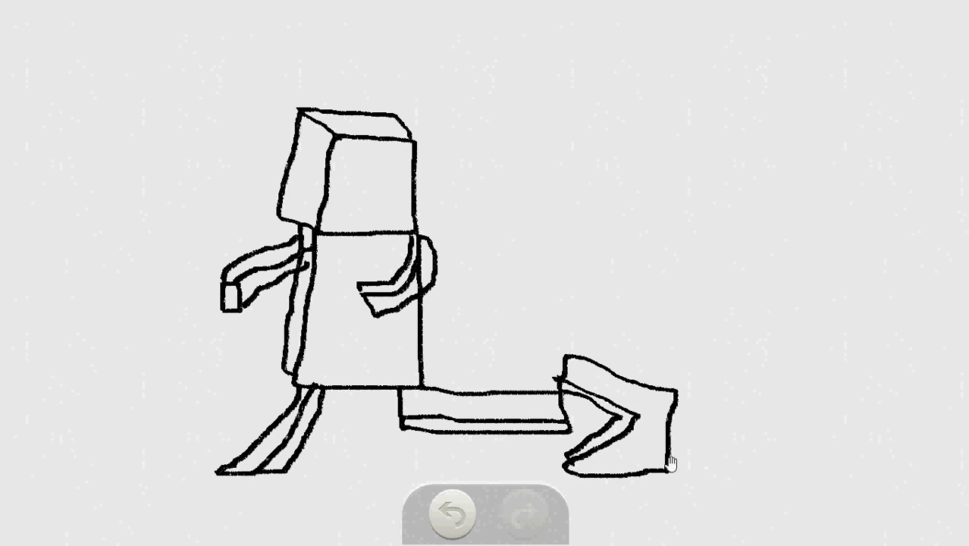
- Add a flat foot block at the lower right with a parallel double stroke
drag(669, 461, 751, 464)
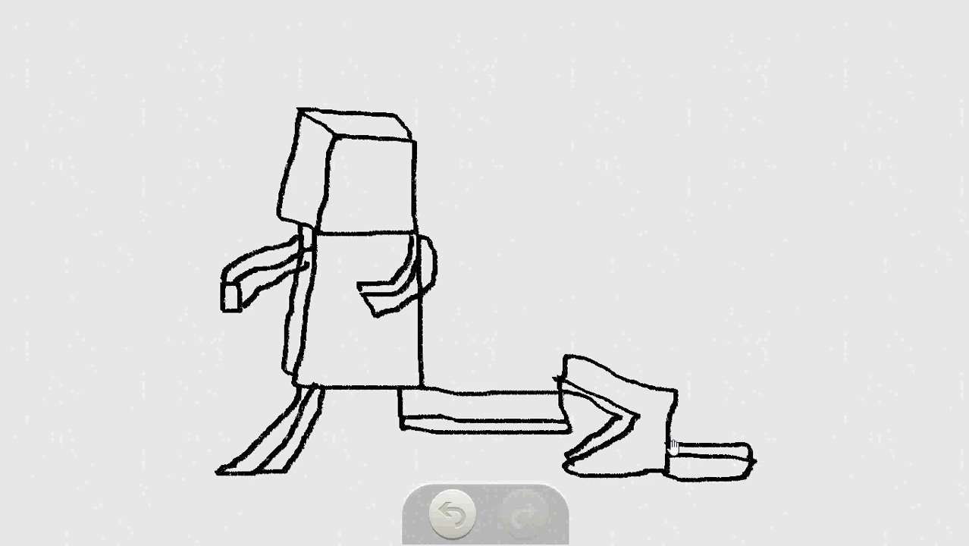
drag(671, 451, 739, 440)
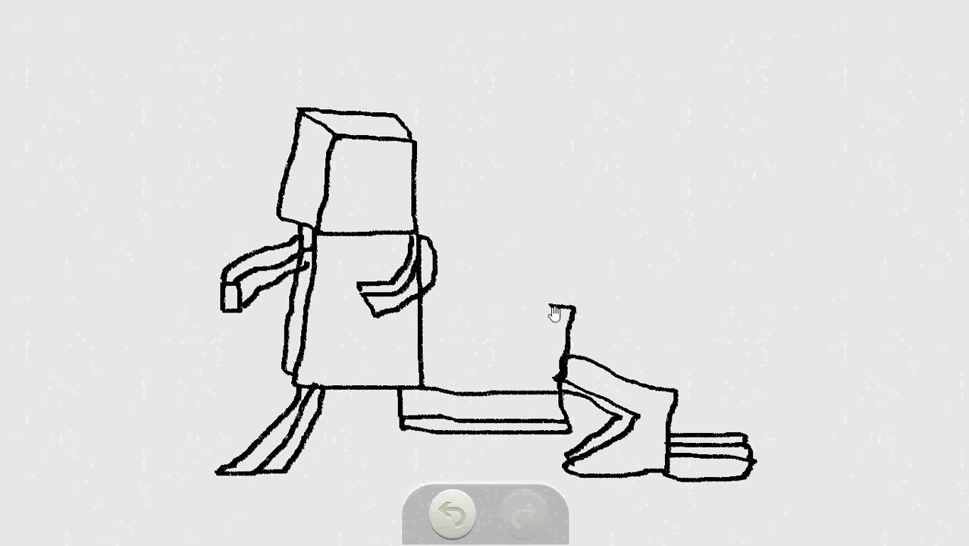
- Draw a 3D cube outline above the bent body as the crouching figure's head
drag(558, 307, 539, 387)
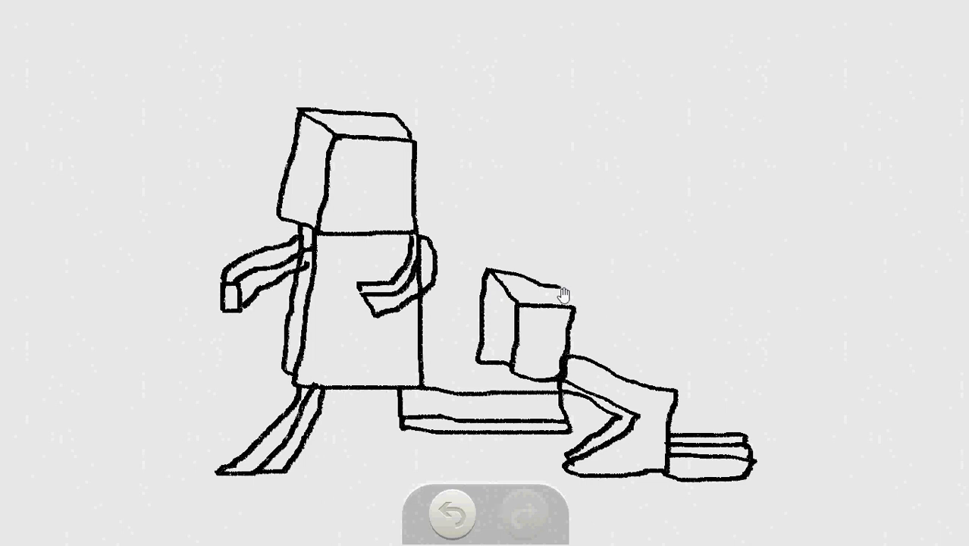
mouse_move(436, 256)
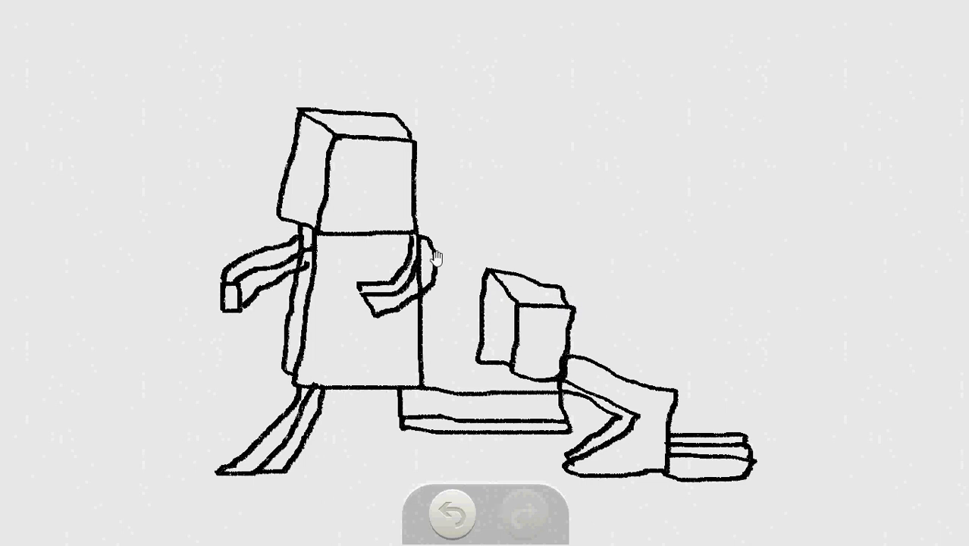
mouse_move(337, 7)
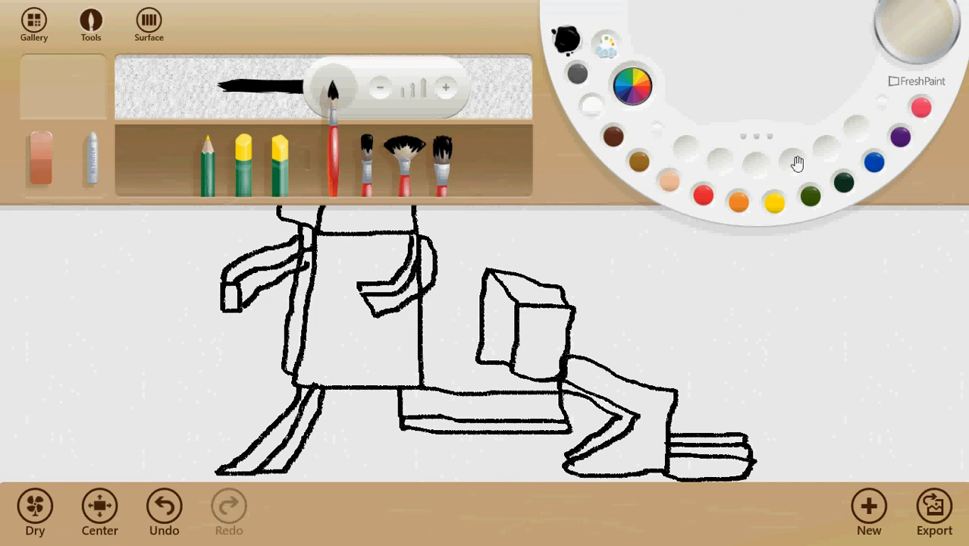
- Paint green from the colour mixer over the torso, then undo it to keep the black outline
click(631, 86)
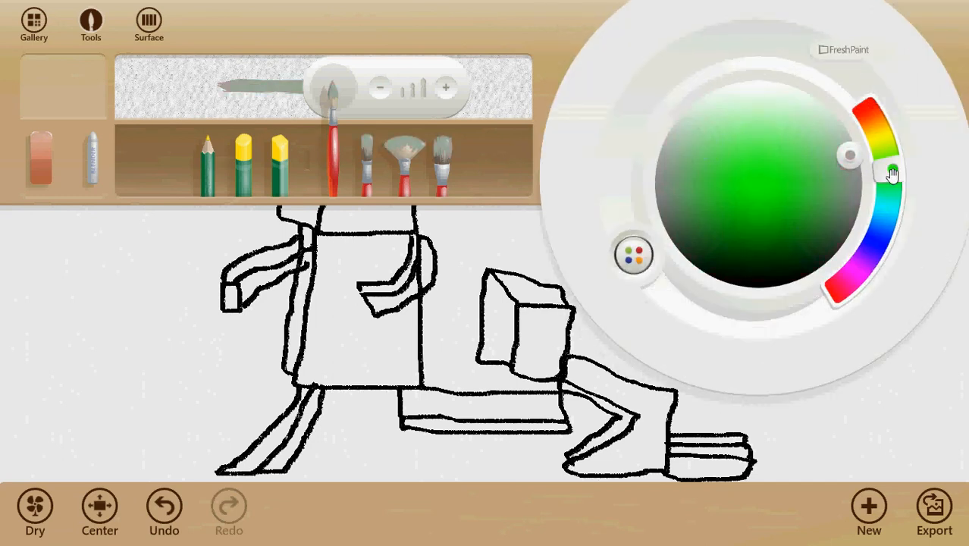
click(762, 195)
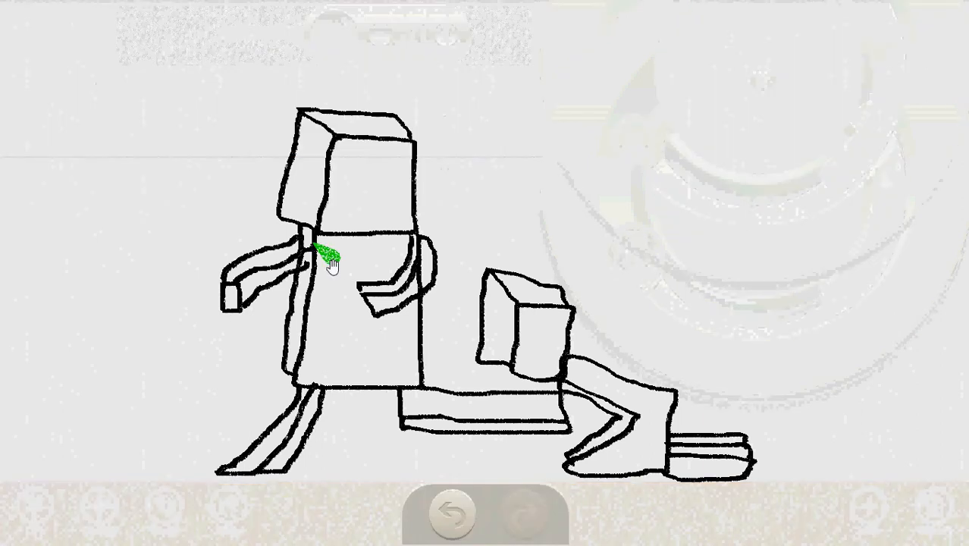
drag(328, 254, 325, 337)
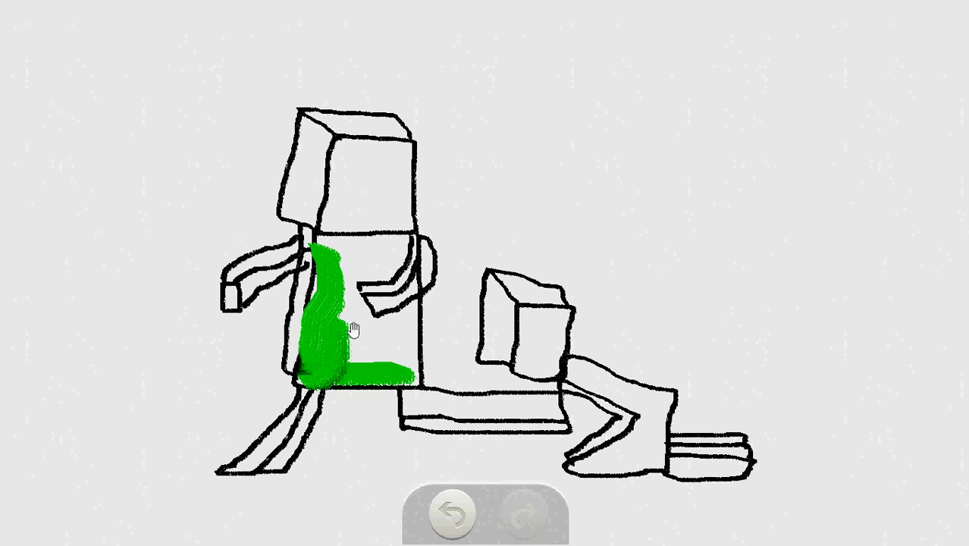
drag(352, 330, 387, 258)
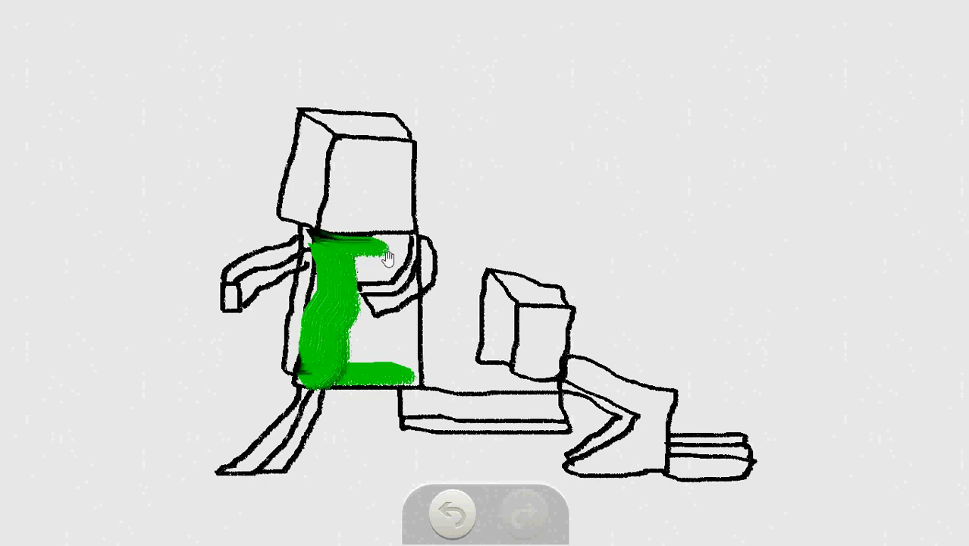
click(451, 514)
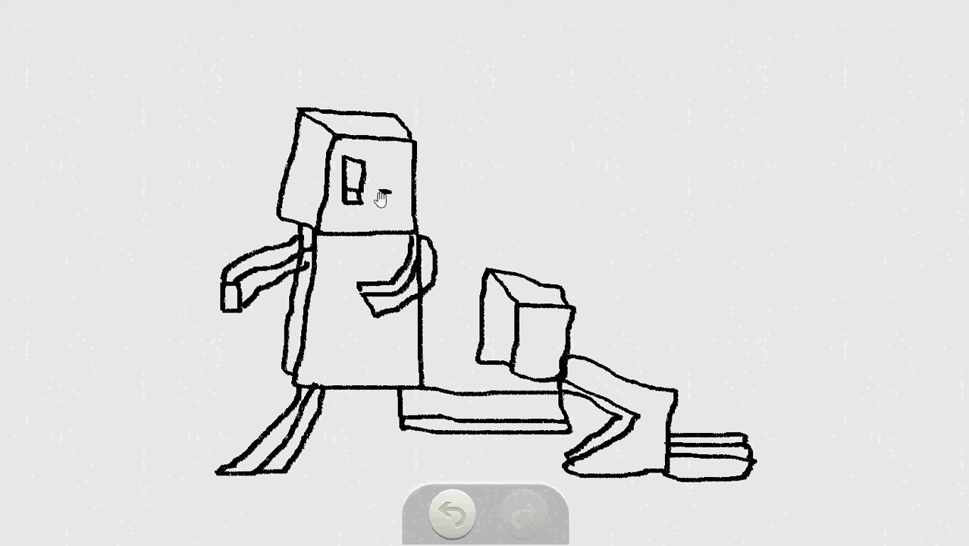
mouse_move(391, 199)
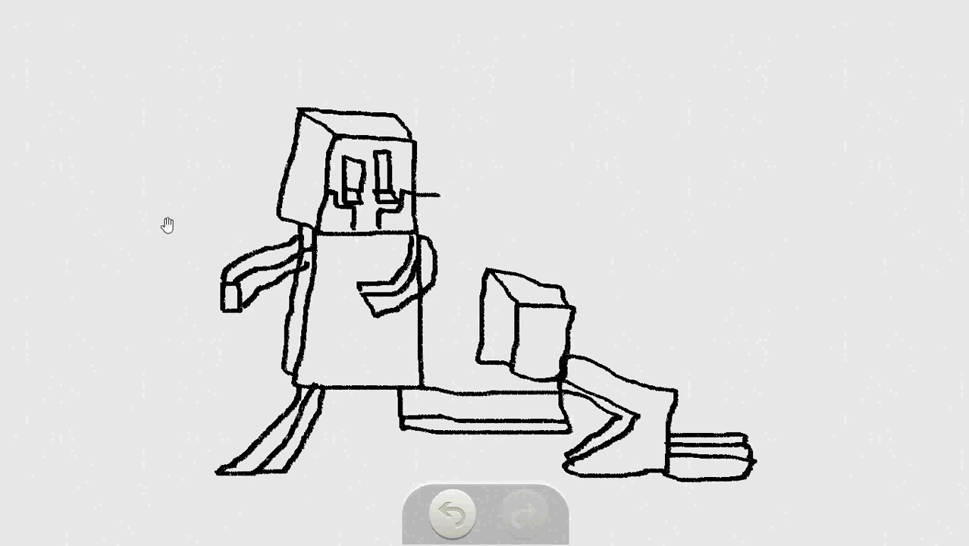
mouse_move(212, 236)
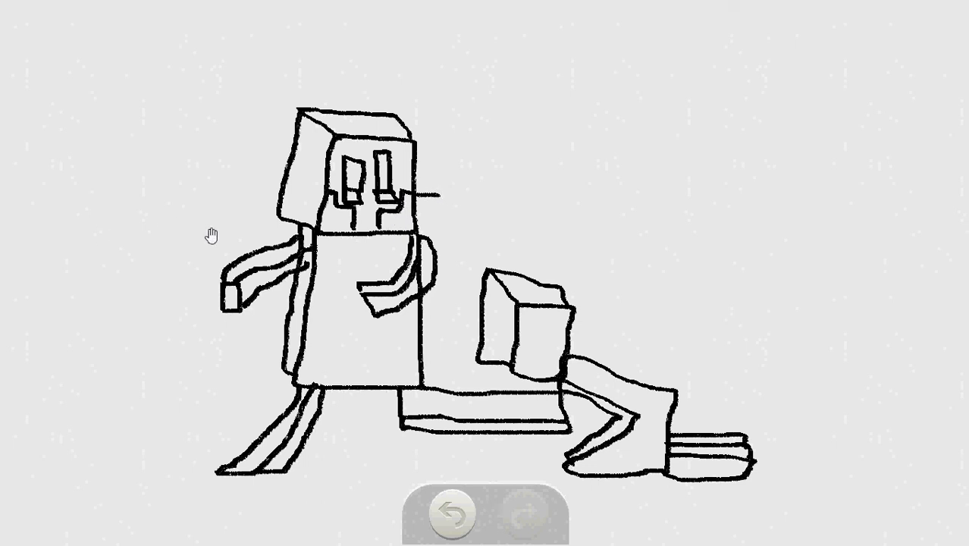
mouse_move(627, 407)
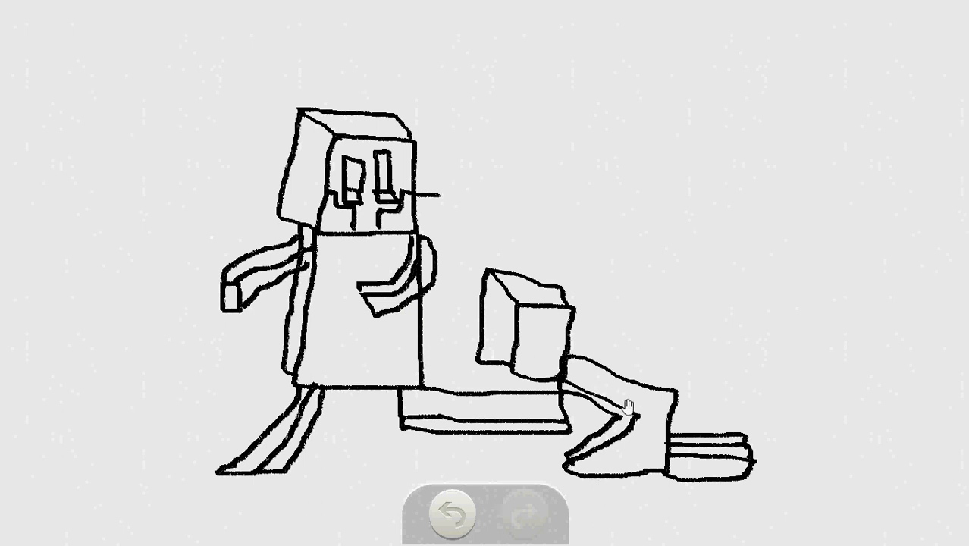
mouse_move(628, 363)
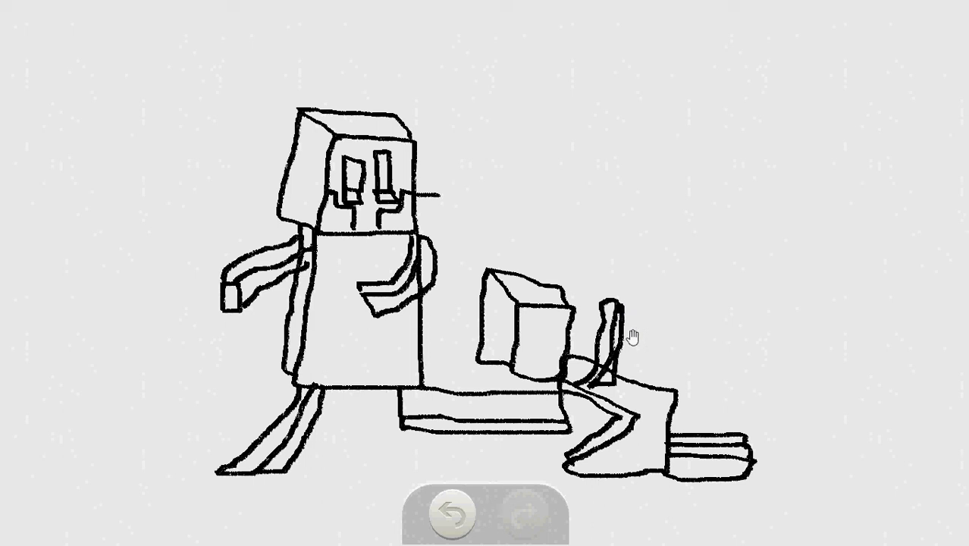
mouse_move(744, 426)
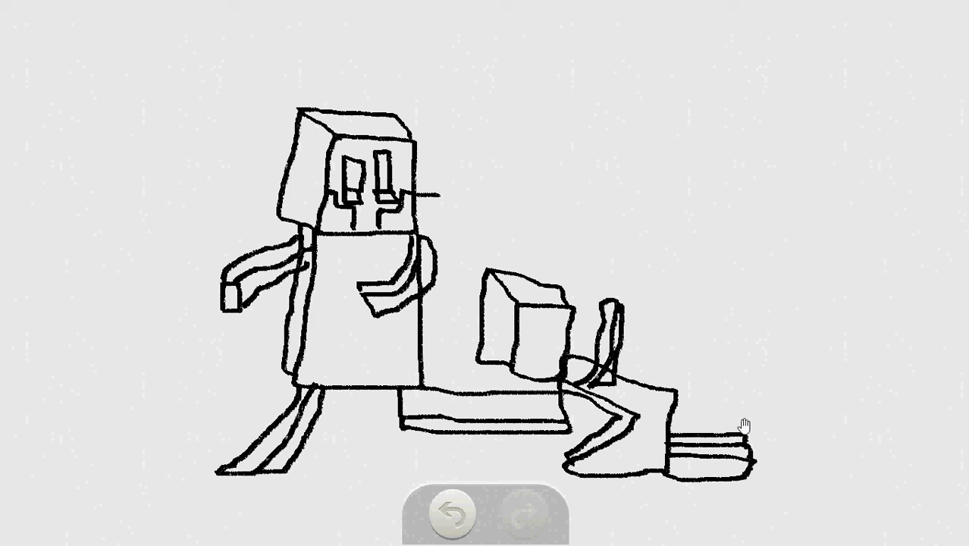
mouse_move(573, 380)
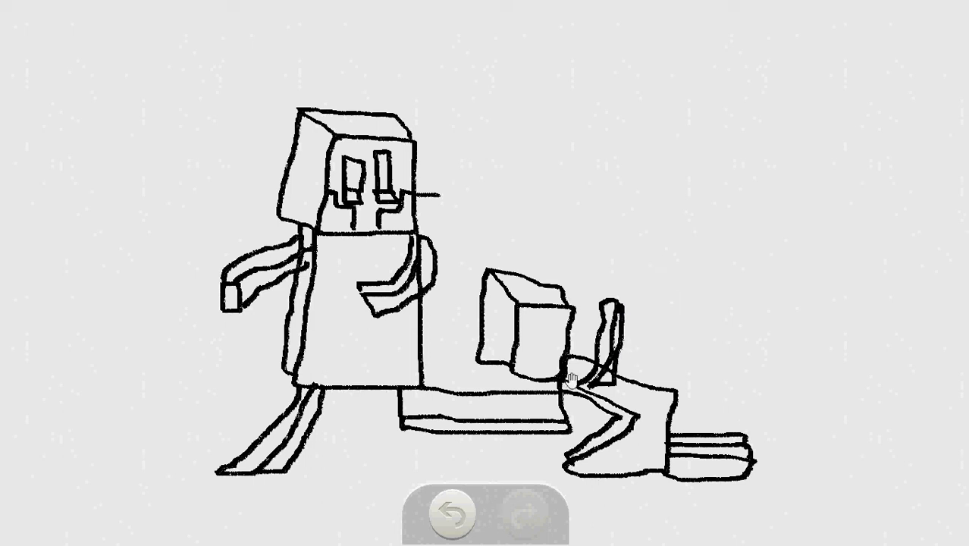
mouse_move(573, 397)
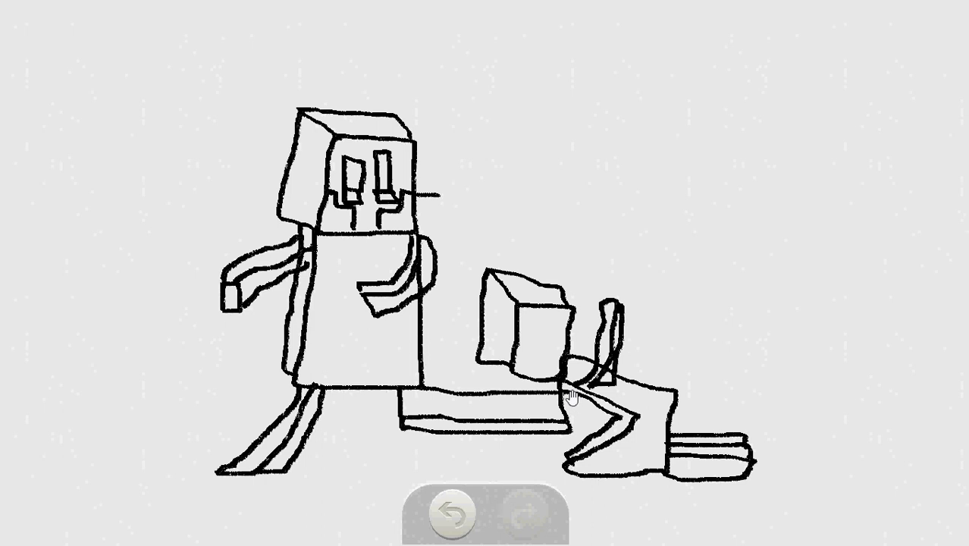
mouse_move(582, 419)
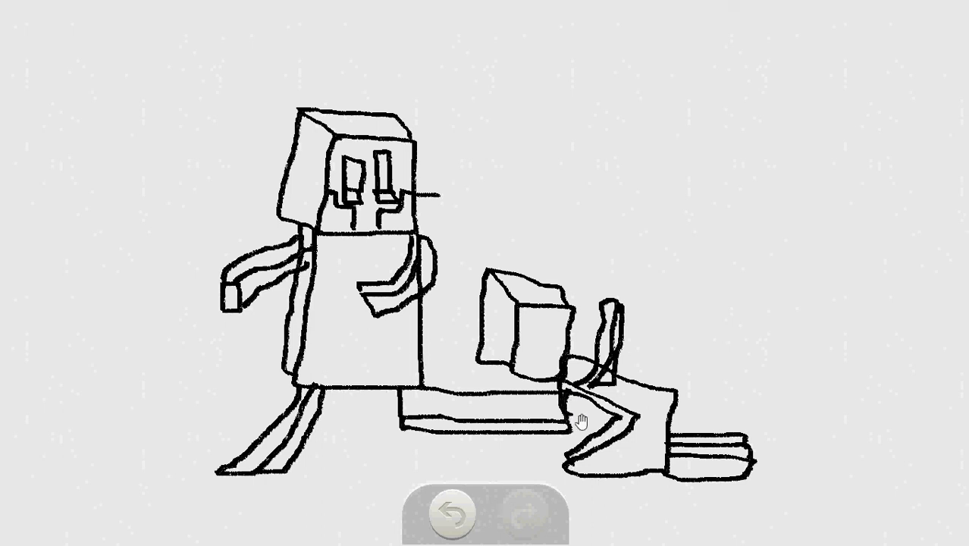
mouse_move(587, 409)
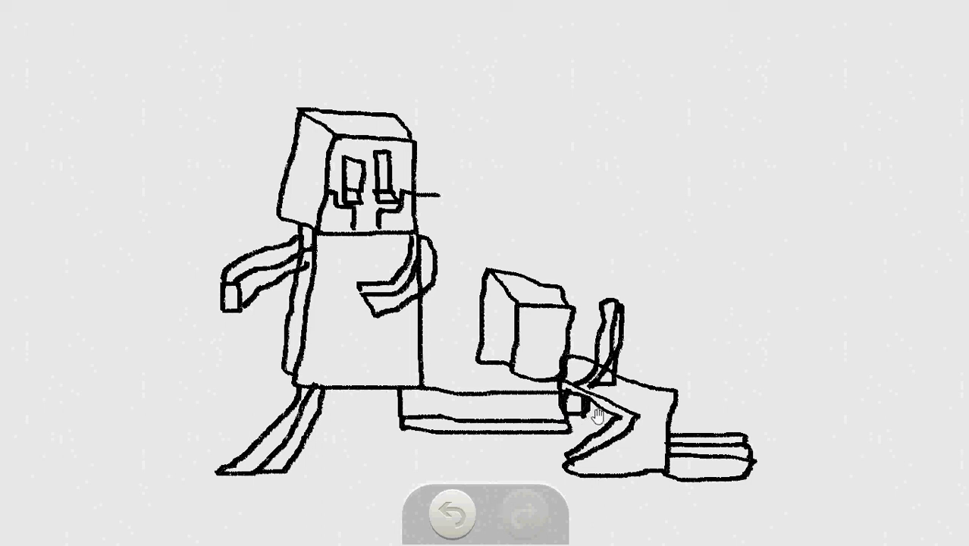
mouse_move(685, 417)
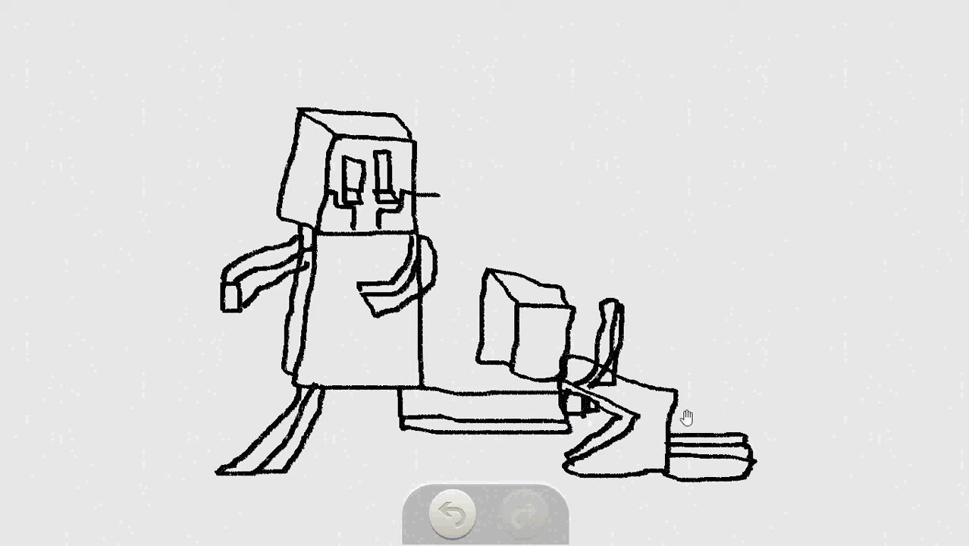
mouse_move(579, 154)
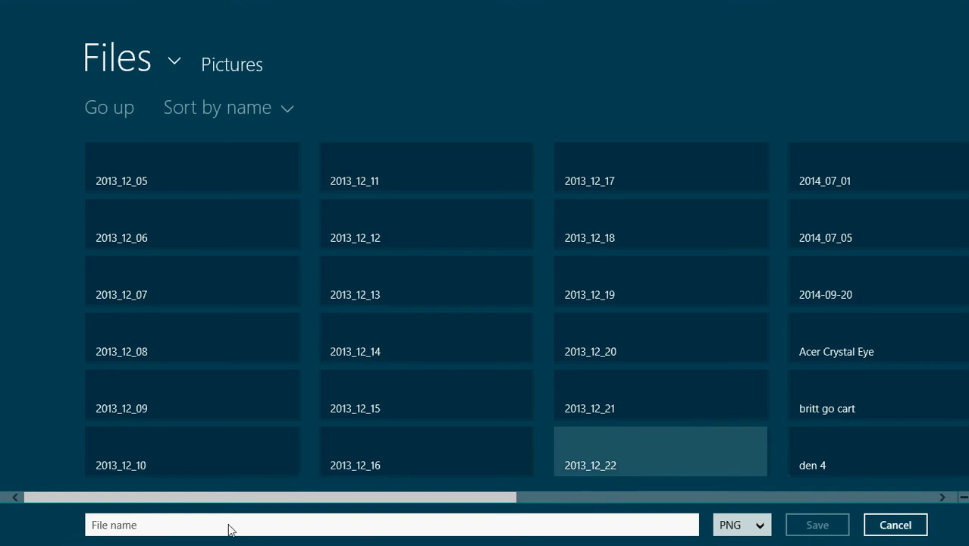
- Name the PNG 'Speed art' in the Save dialog, then return to the desktop
text(Spee)
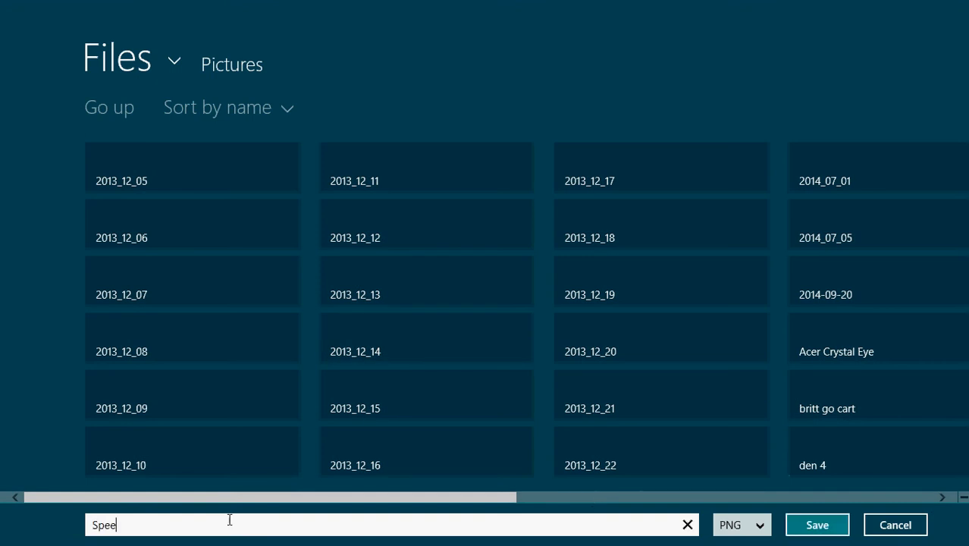
text(d art)
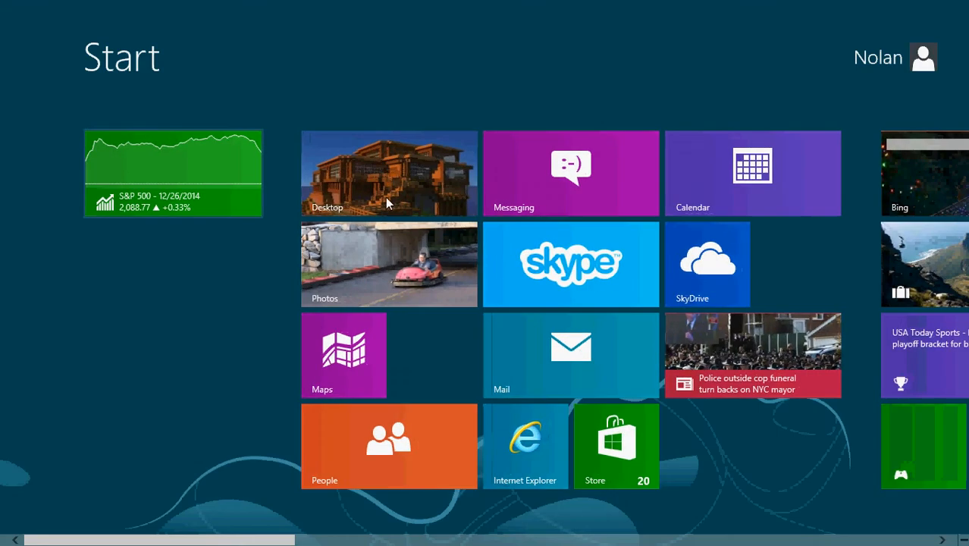
click(389, 173)
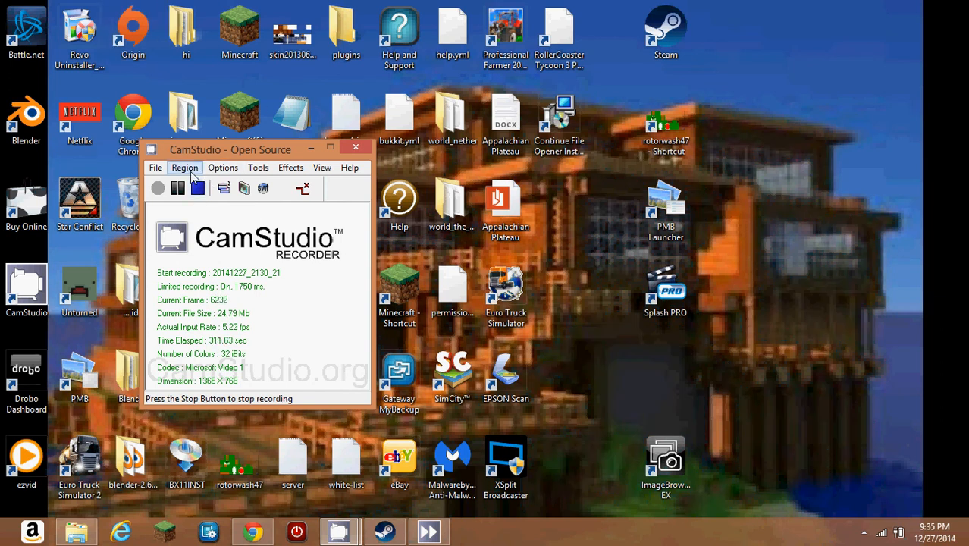
- Dismiss the Options menu and stop the CamStudio recording so it reads Ready
click(222, 167)
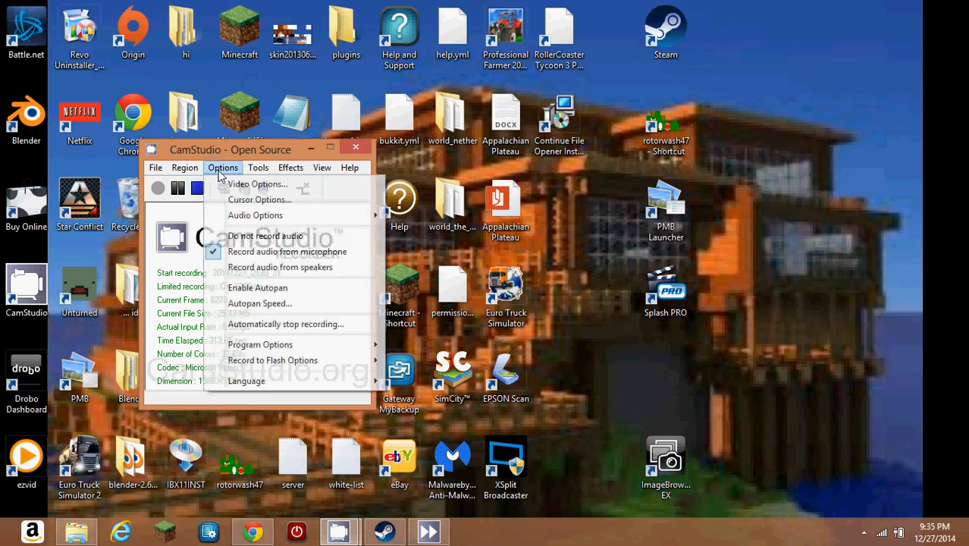
mouse_move(194, 212)
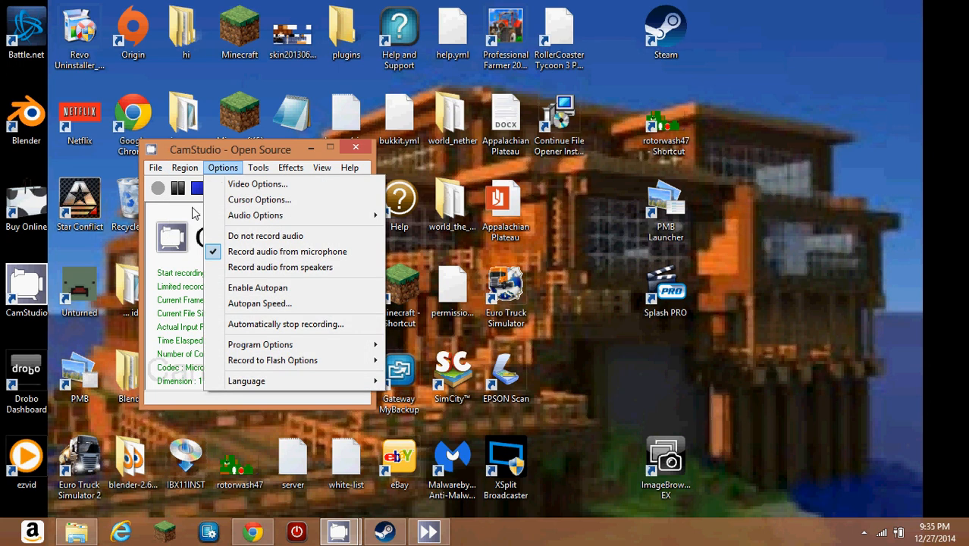
click(184, 168)
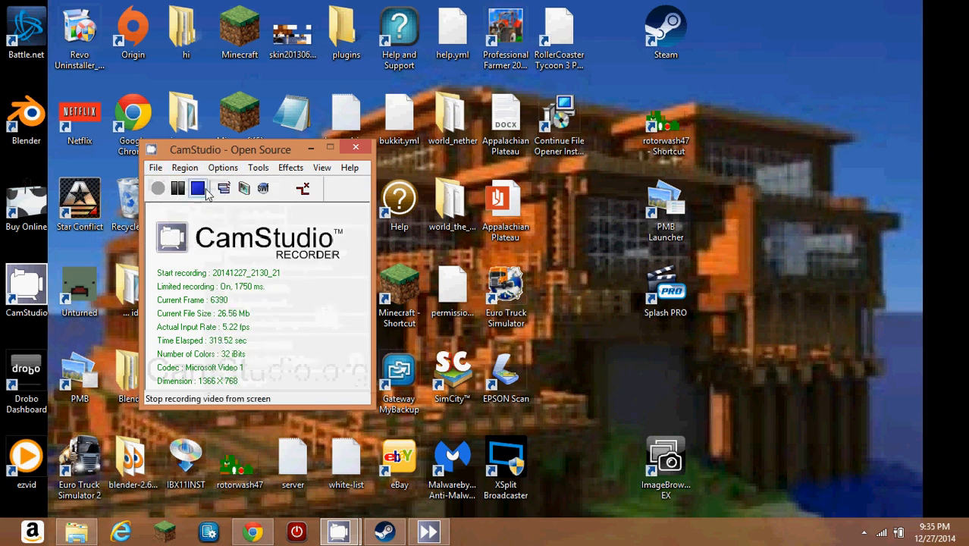
click(179, 188)
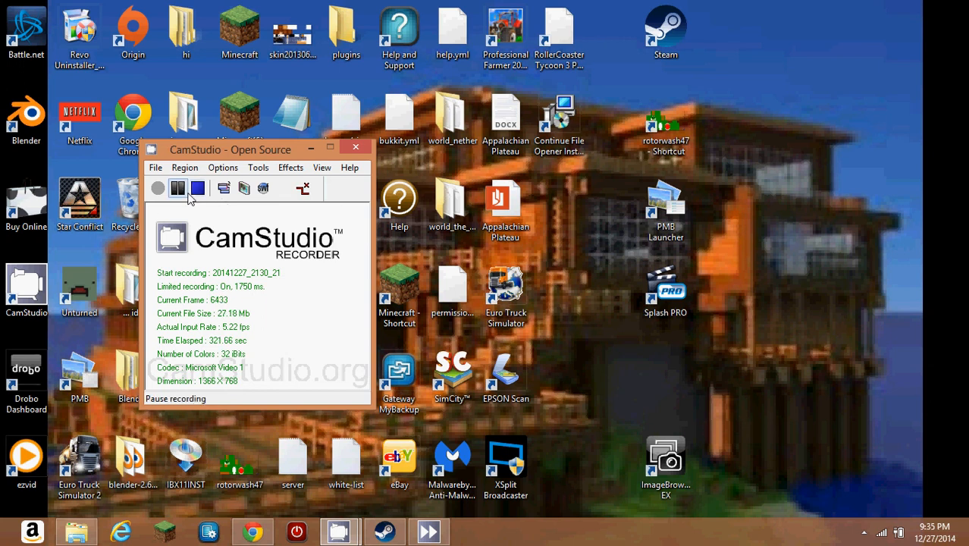
click(198, 188)
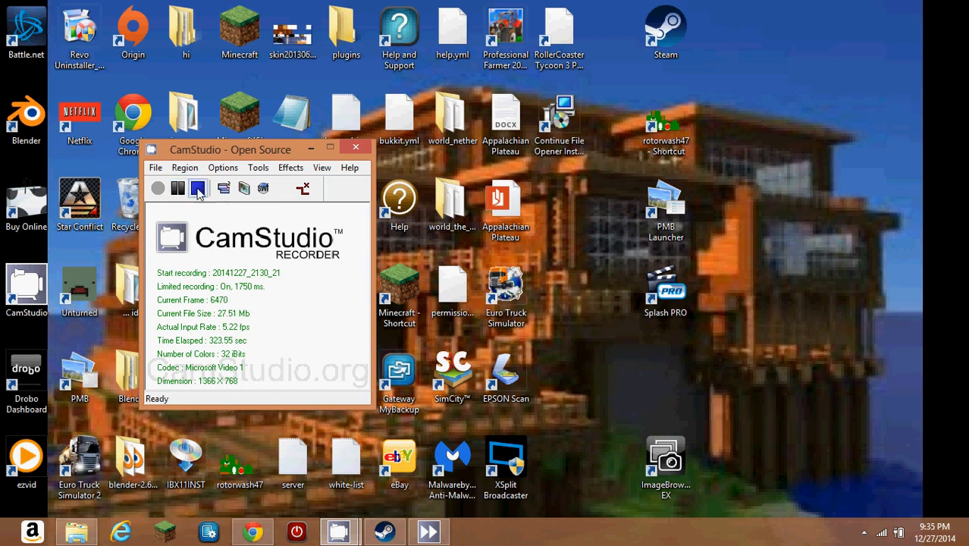